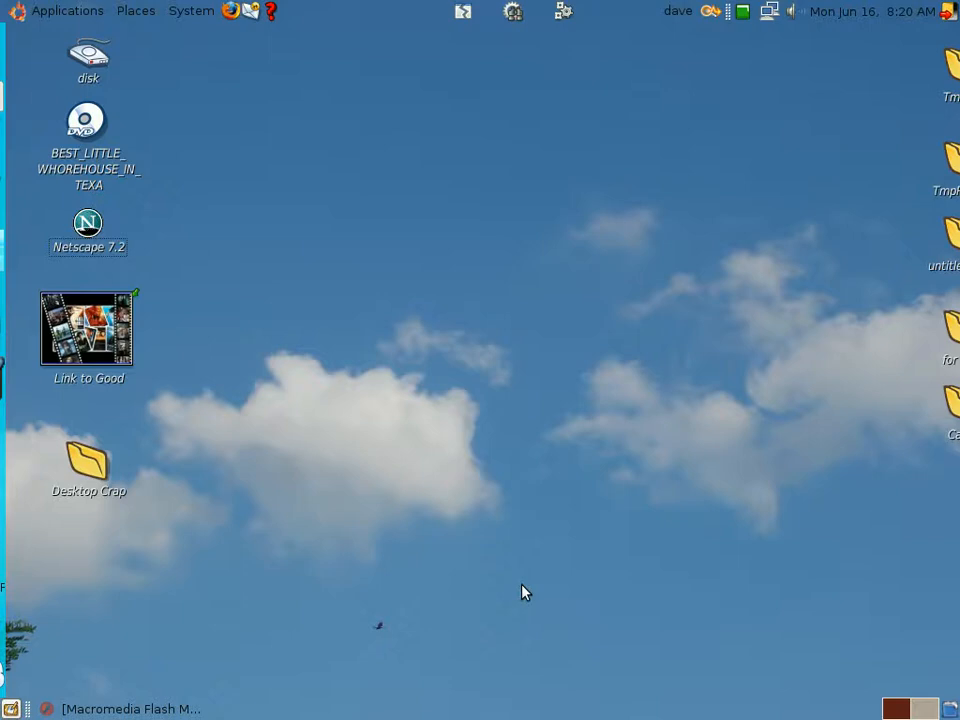
pyautogui.moveTo(256, 687)
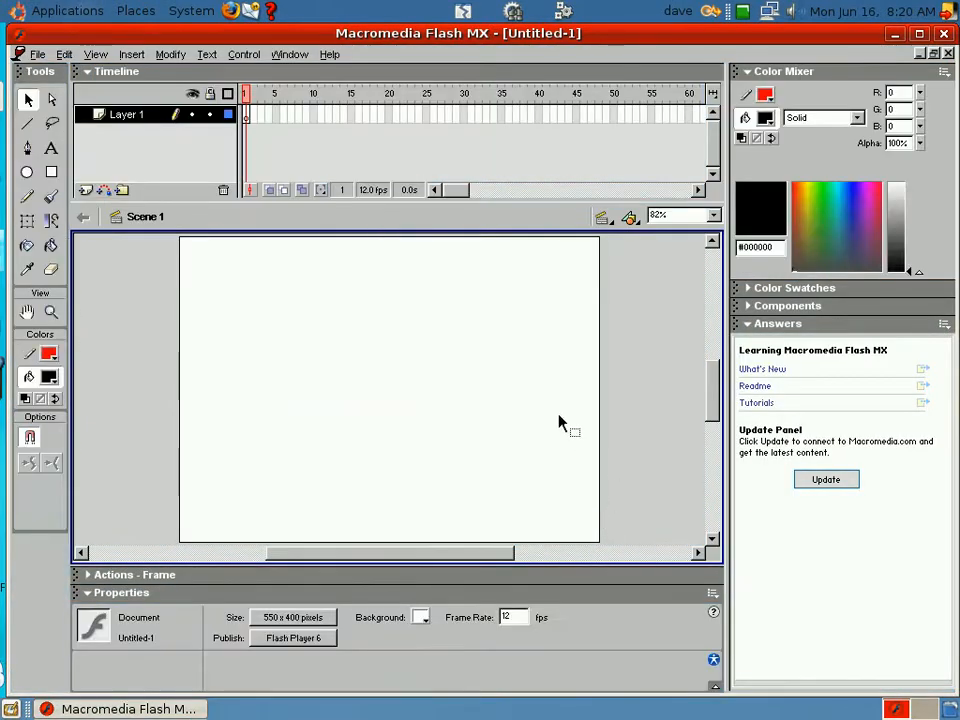
pyautogui.moveTo(447, 357)
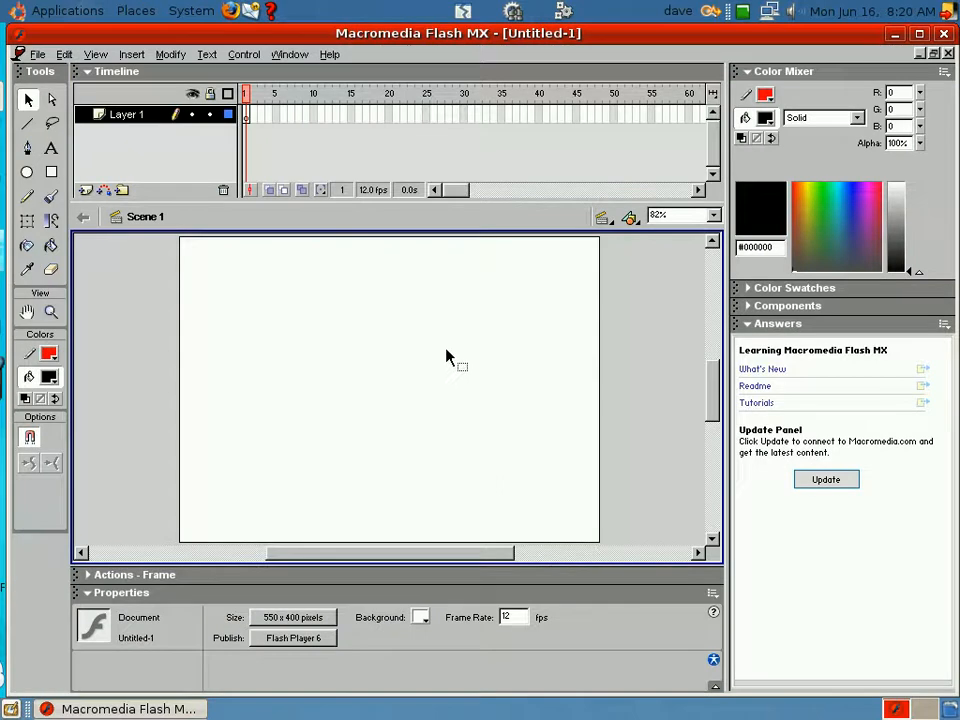
pyautogui.moveTo(70, 245)
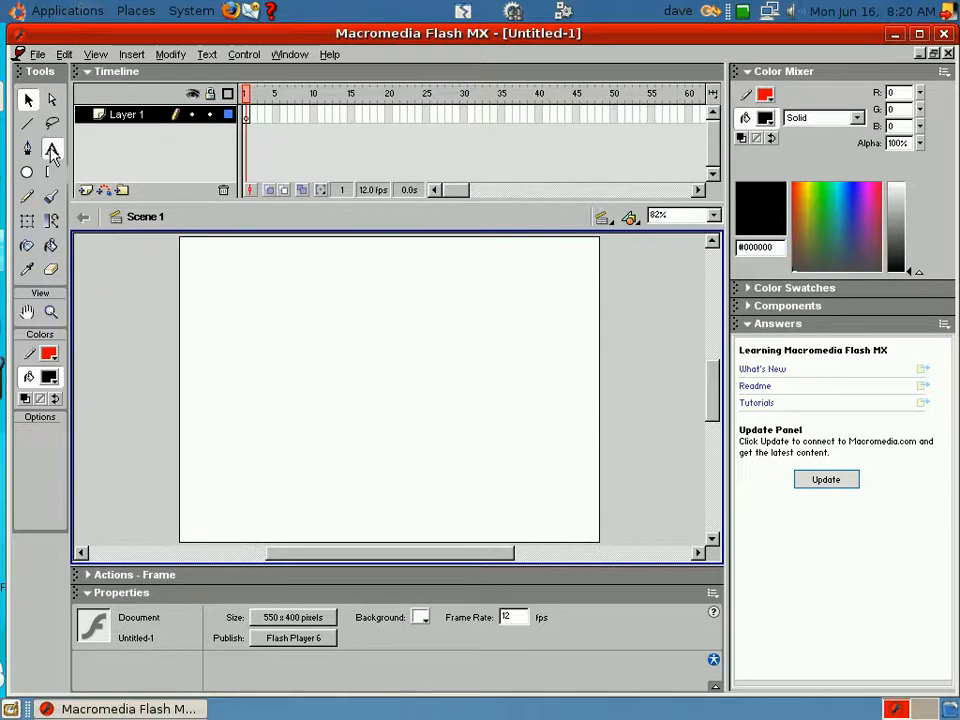
# Add a large Times New Roman text block reading 'Dave' to the stage.
pyautogui.click(52, 148)
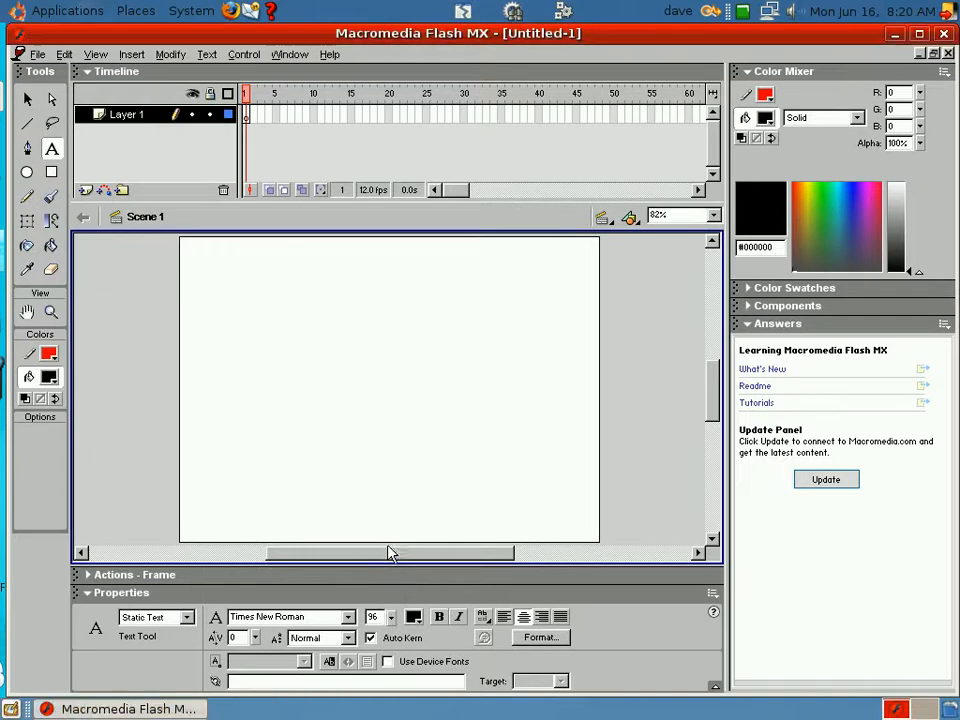
pyautogui.moveTo(257, 392)
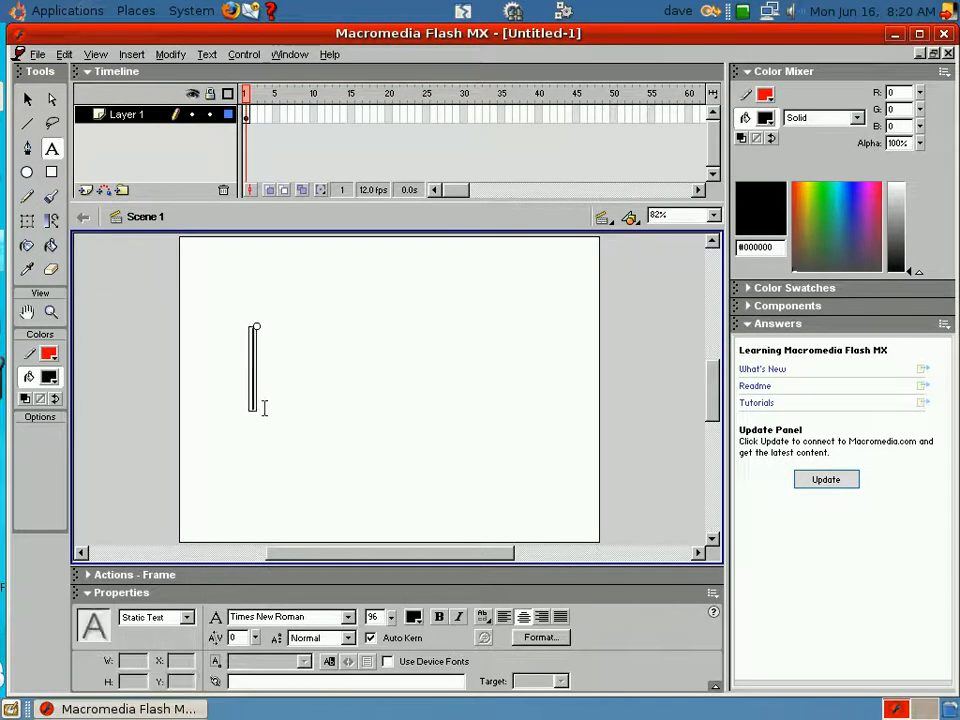
pyautogui.write('Da')
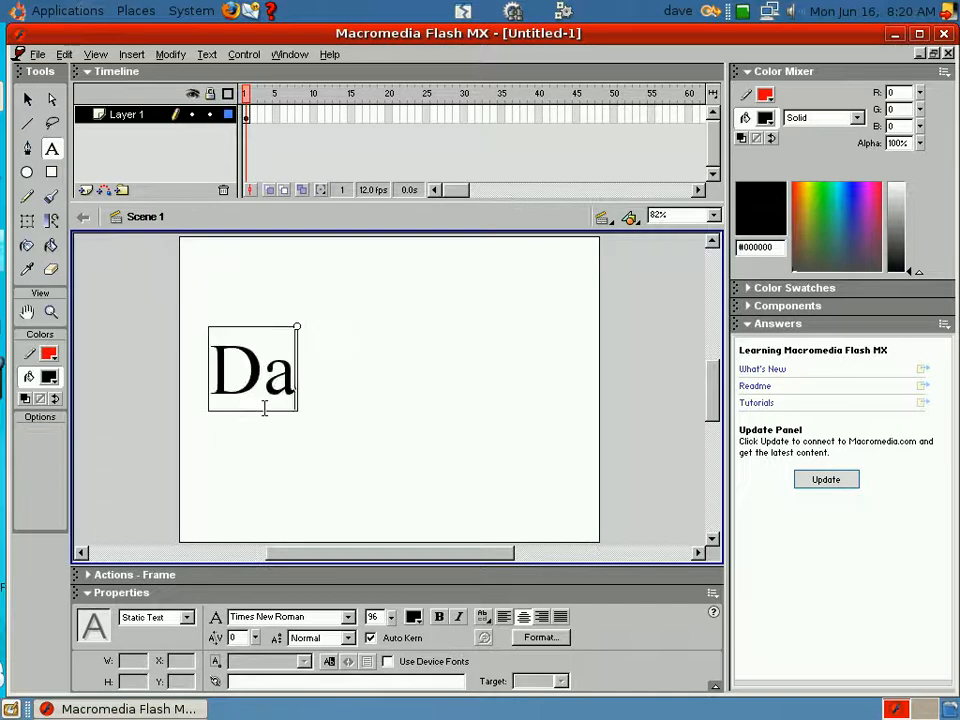
pyautogui.write('ve')
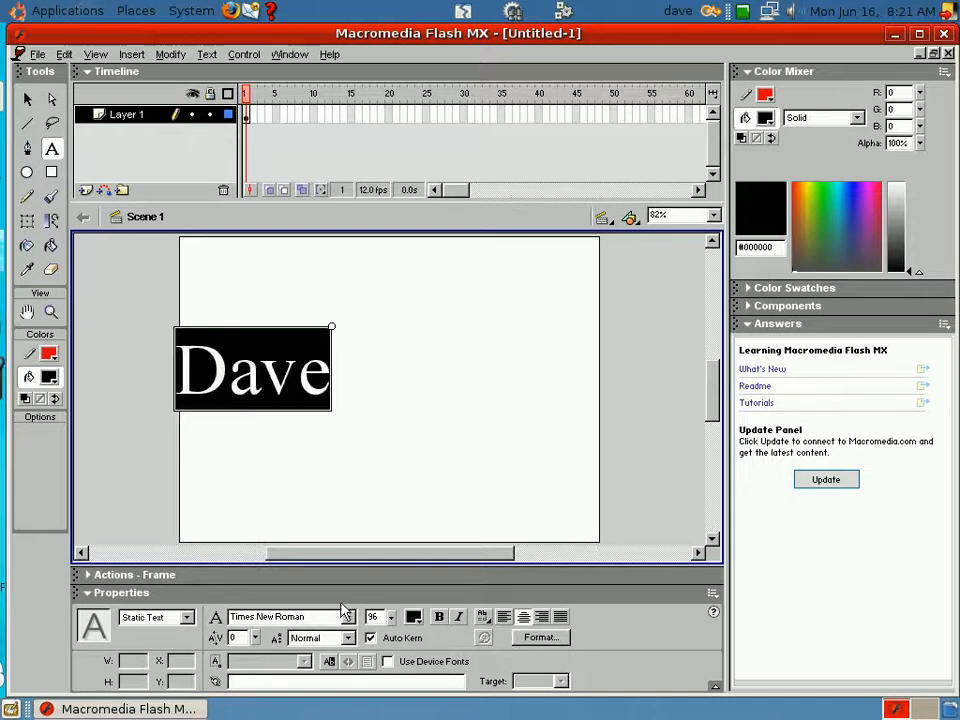
pyautogui.moveTo(585, 625)
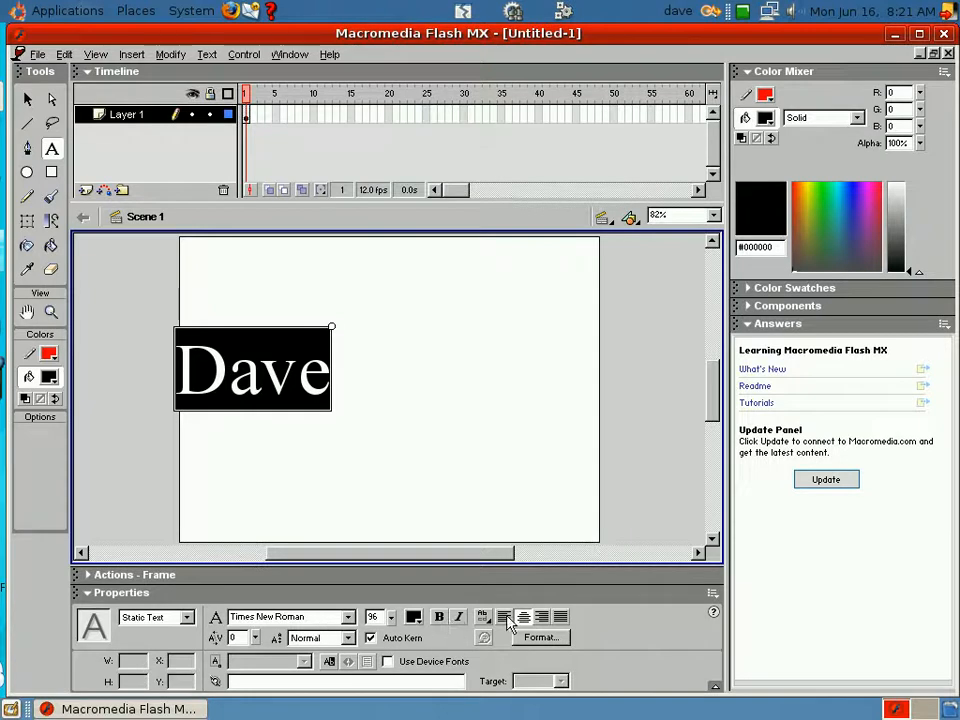
# Colour the Dave text blue #0066FF and finish editing the text block.
pyautogui.click(413, 617)
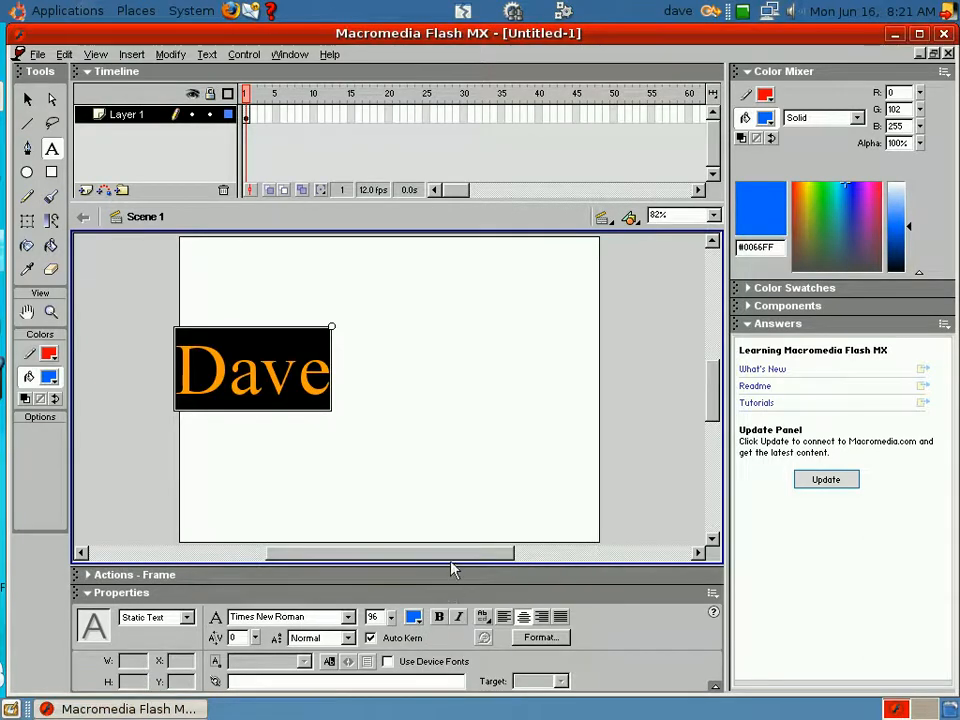
pyautogui.click(435, 505)
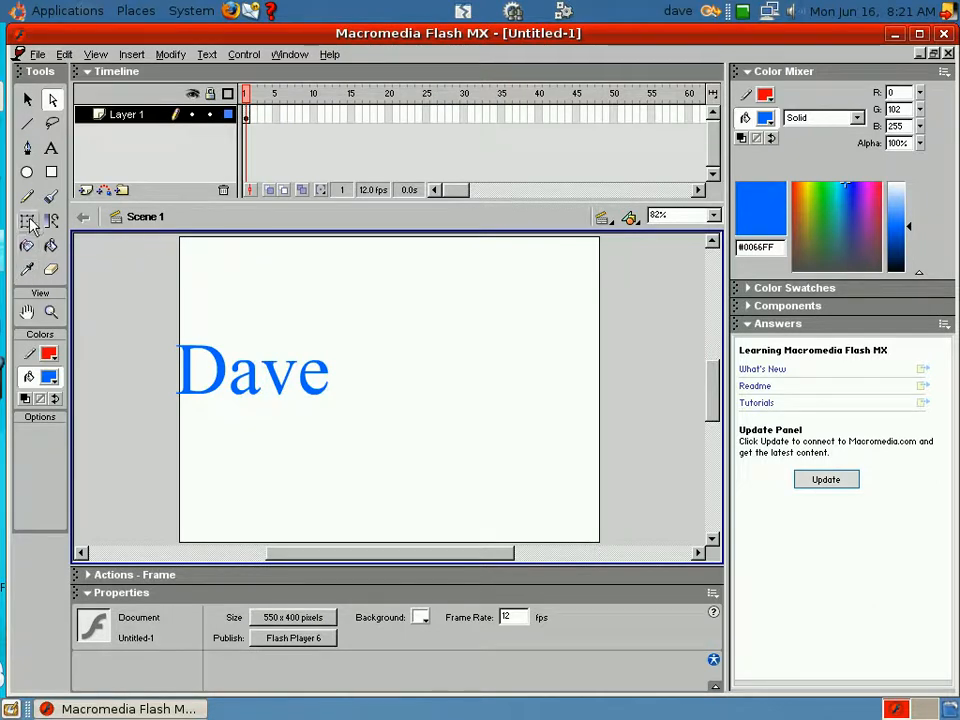
pyautogui.moveTo(28, 221)
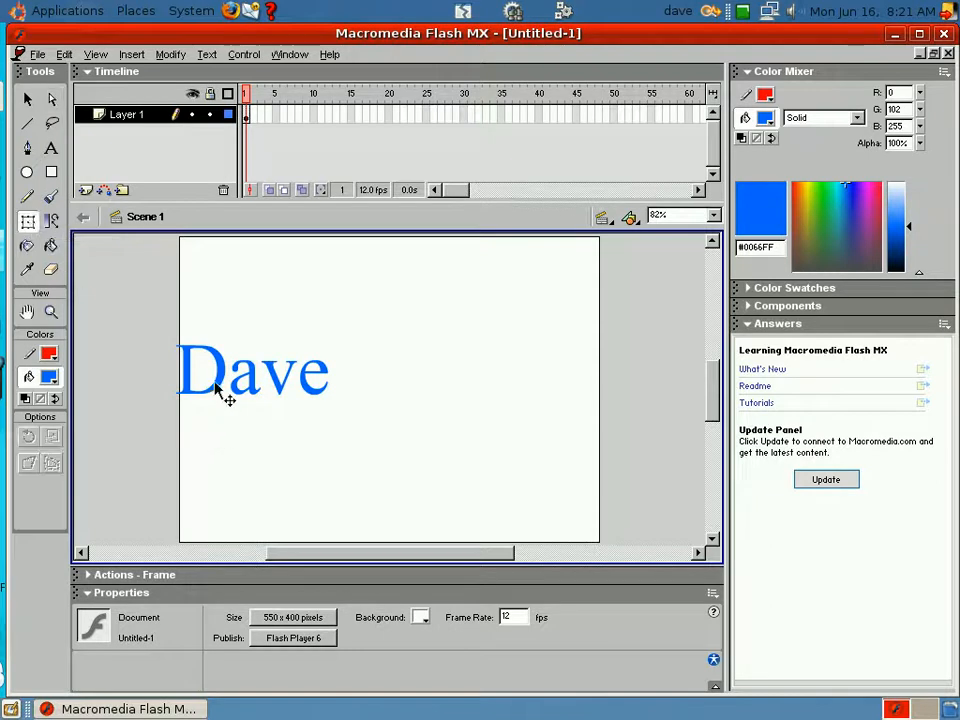
# Scale the Dave text to about 535 by 250 and move it to the stage centre.
pyautogui.click(253, 370)
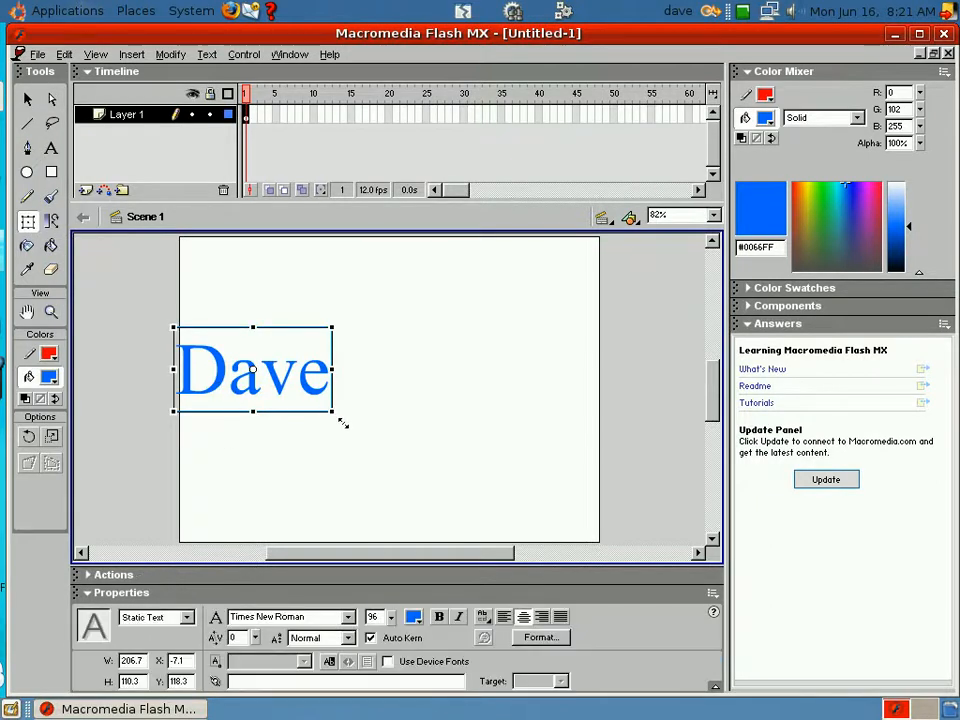
pyautogui.moveTo(343, 424); pyautogui.dragTo(443, 478)
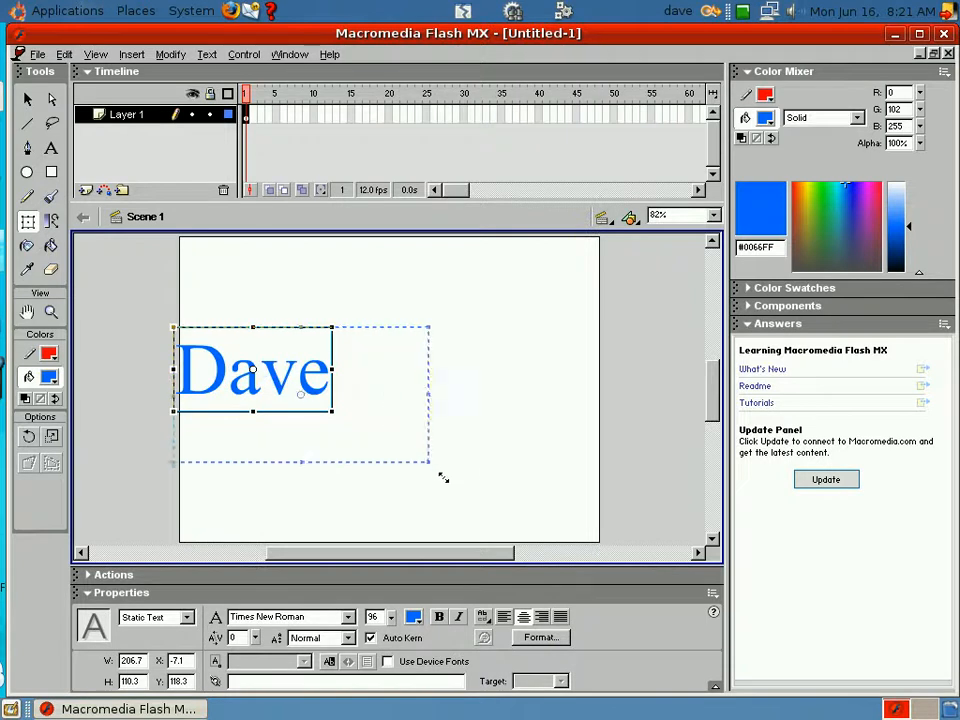
pyautogui.moveTo(427, 478); pyautogui.dragTo(595, 535)
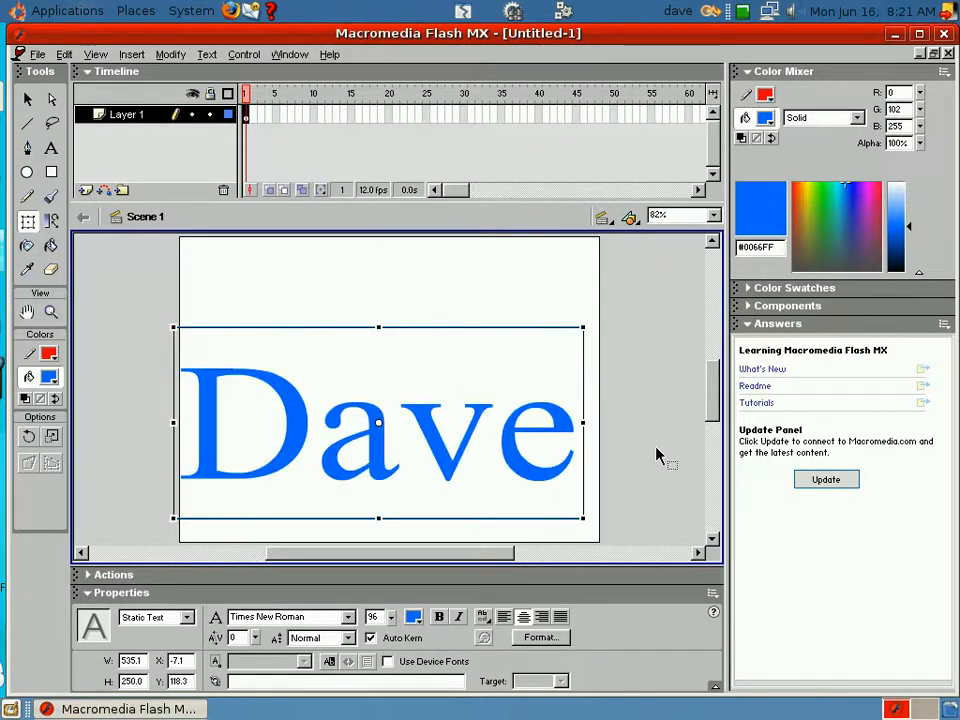
pyautogui.doubleClick(445, 440)
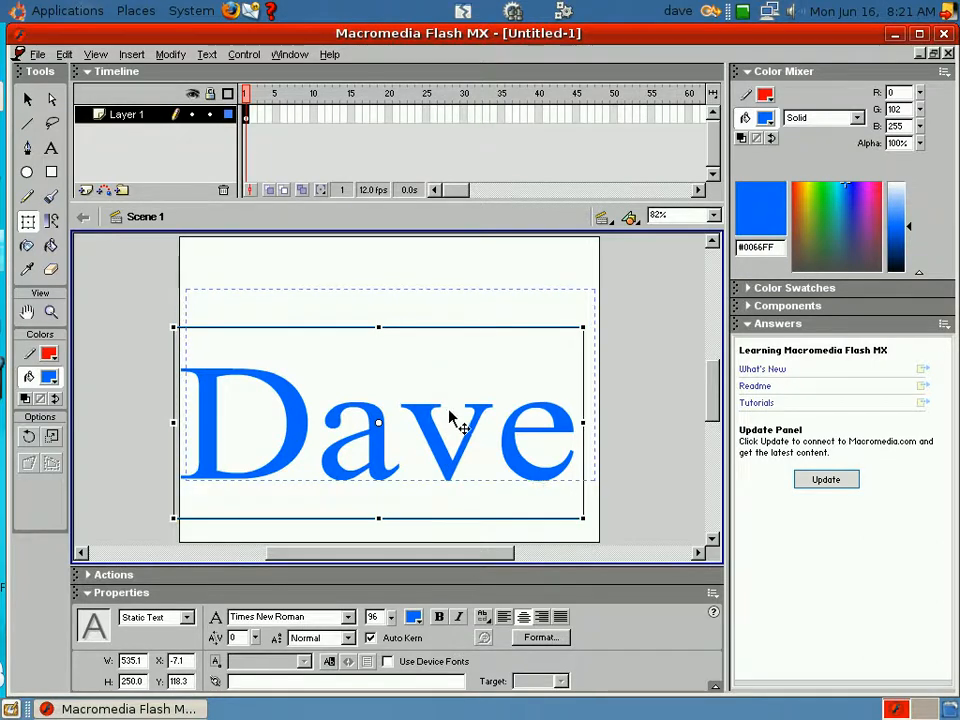
pyautogui.moveTo(390, 430); pyautogui.dragTo(390, 385)
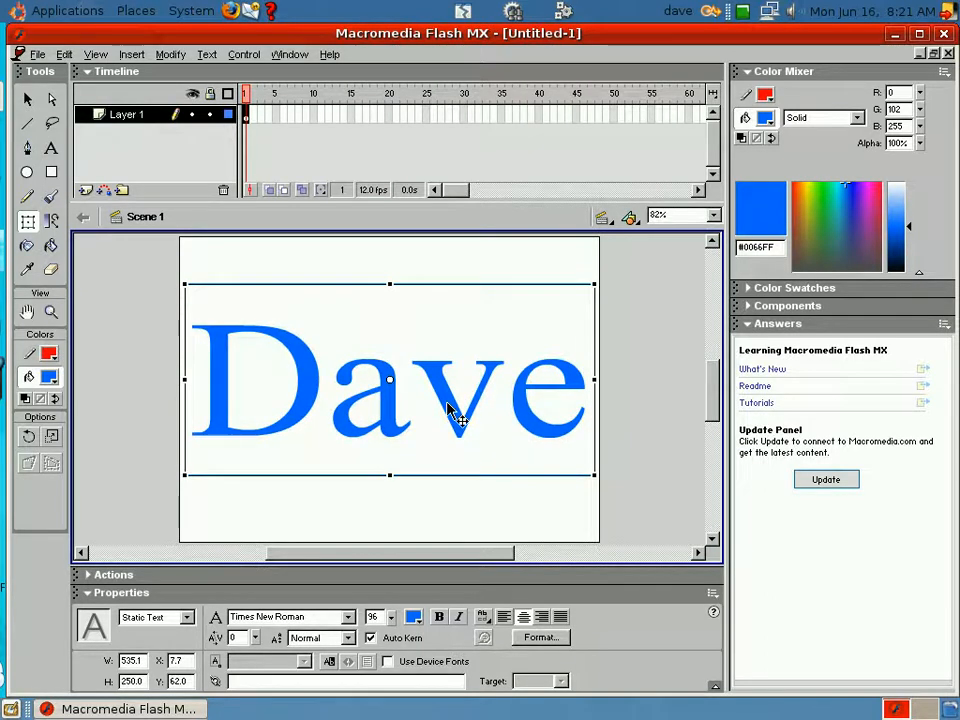
pyautogui.moveTo(310, 273)
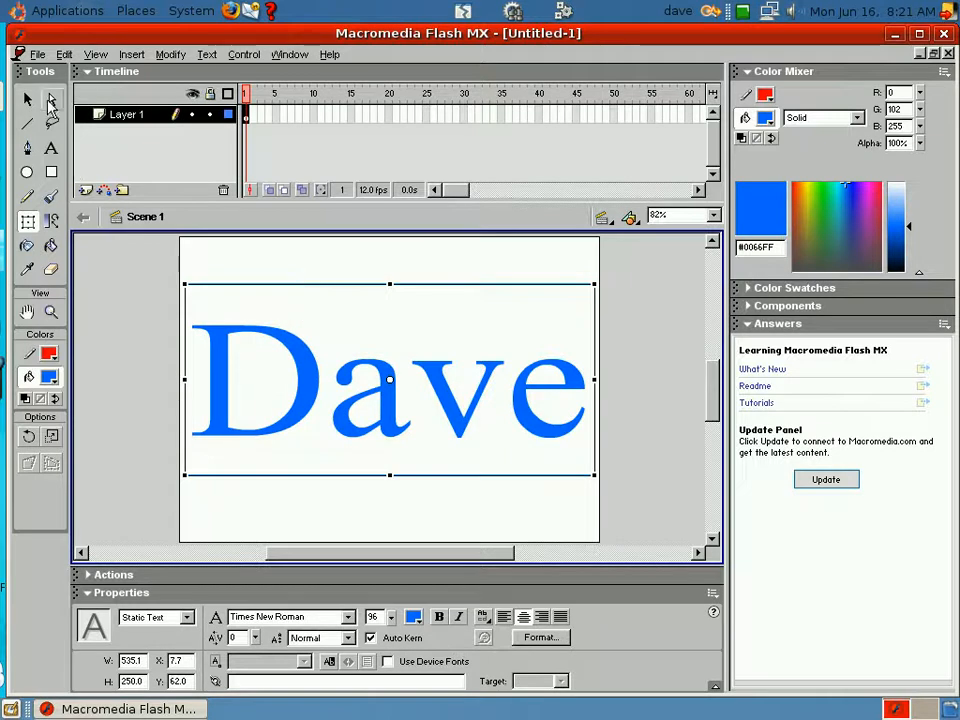
# Insert a keyframe at frame 60 on the Dave layer, then return to frame 1.
pyautogui.click(270, 155)
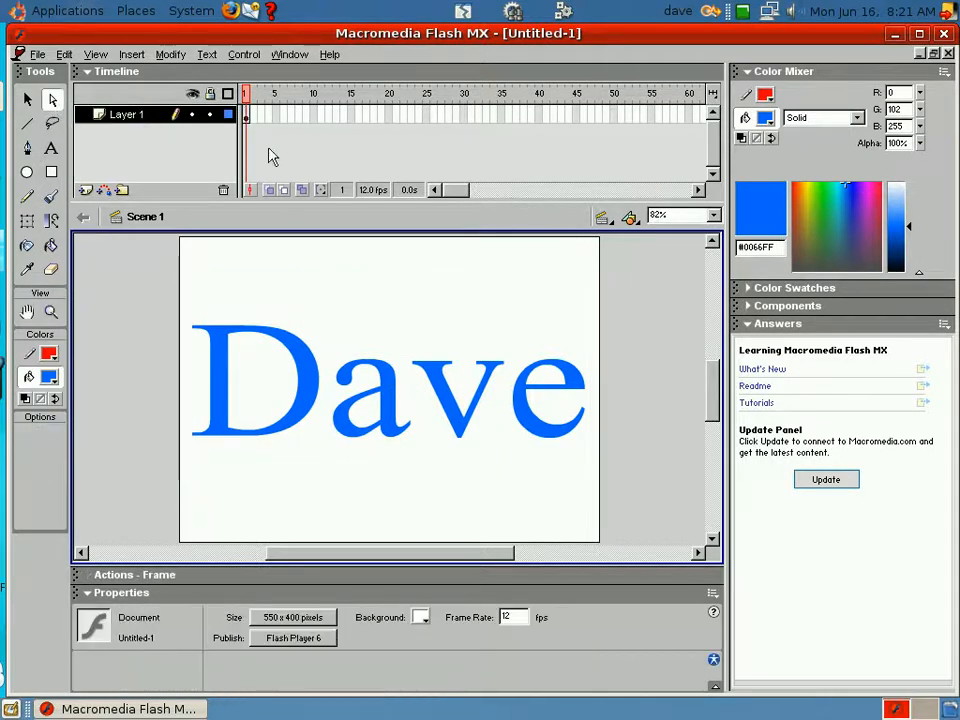
pyautogui.moveTo(248, 122)
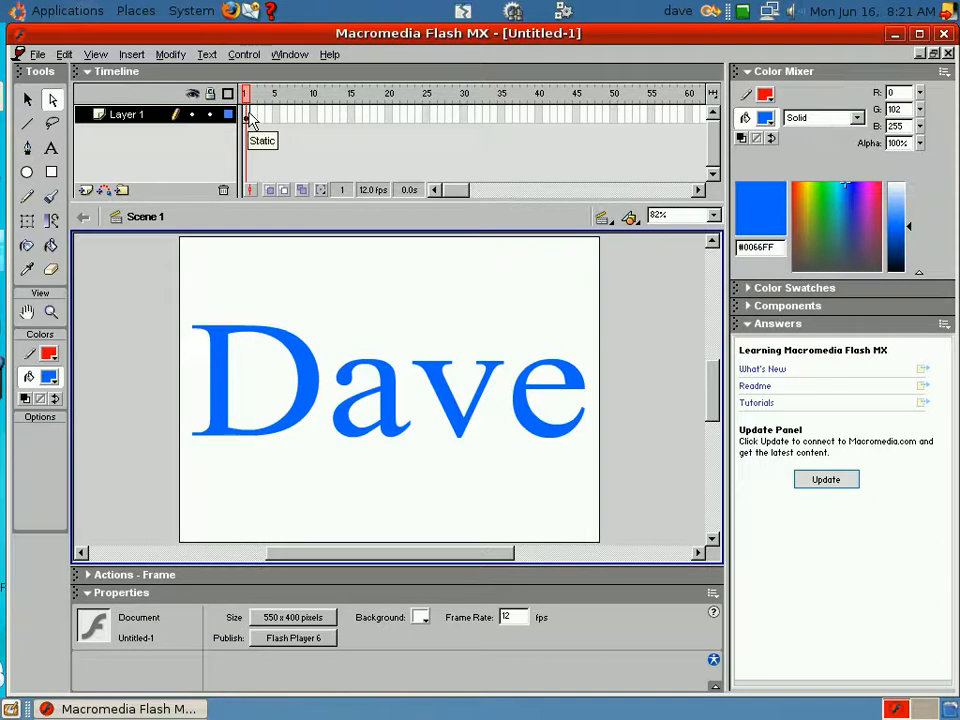
pyautogui.click(390, 380)
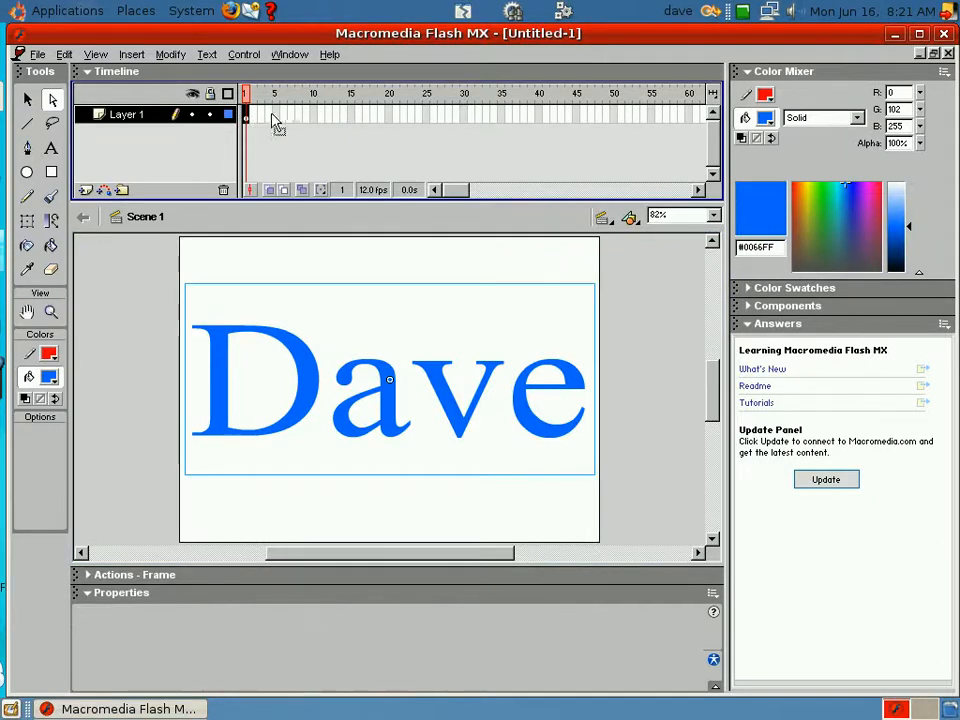
pyautogui.moveTo(685, 110)
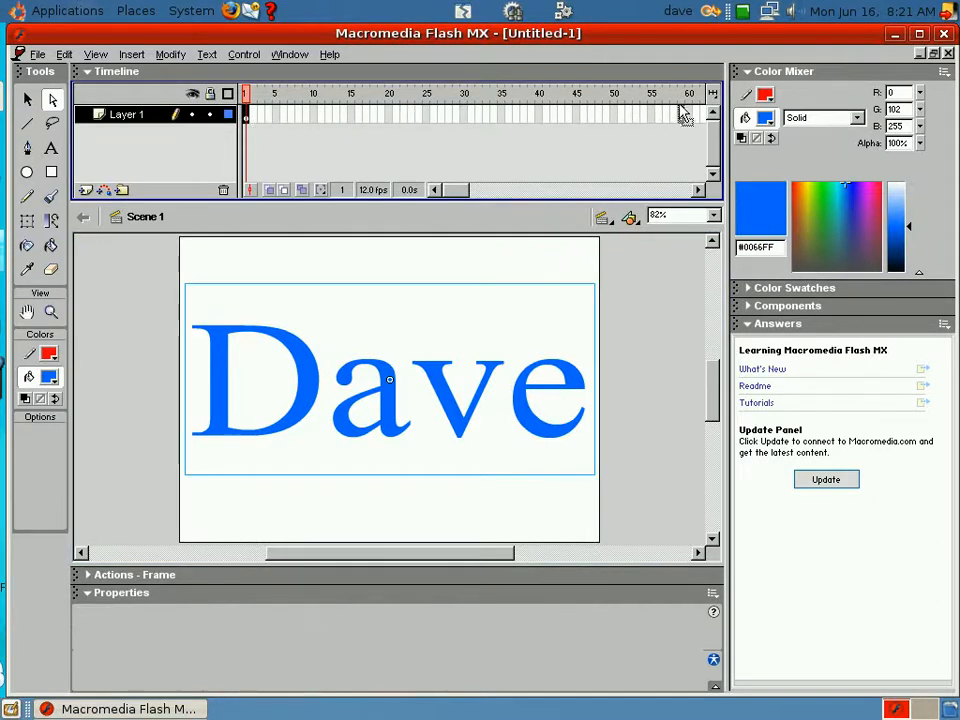
pyautogui.click(688, 113)
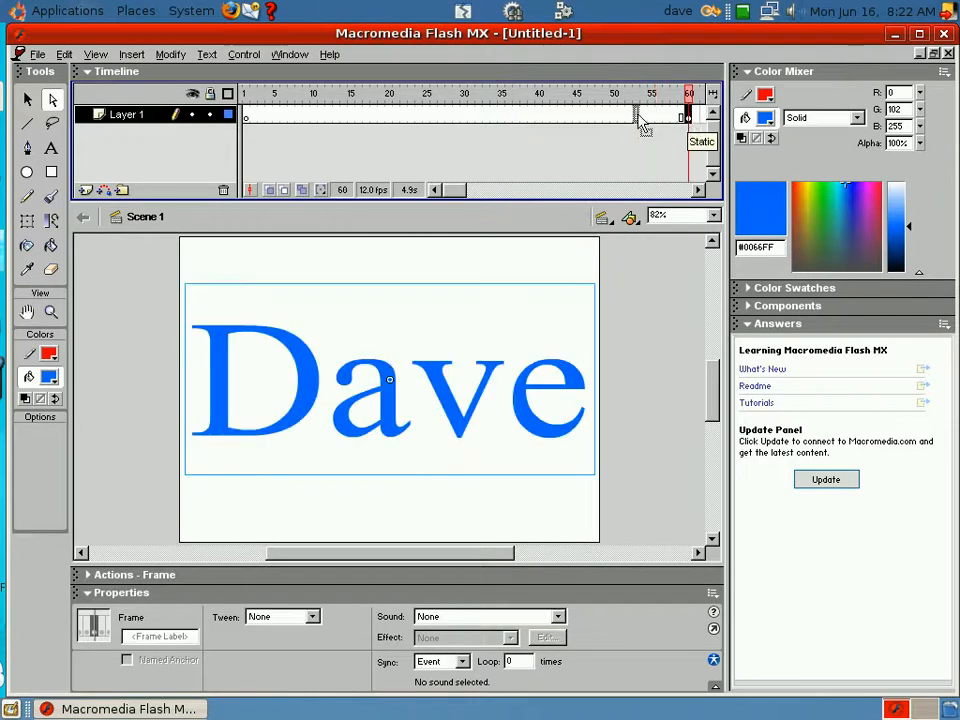
pyautogui.click(245, 93)
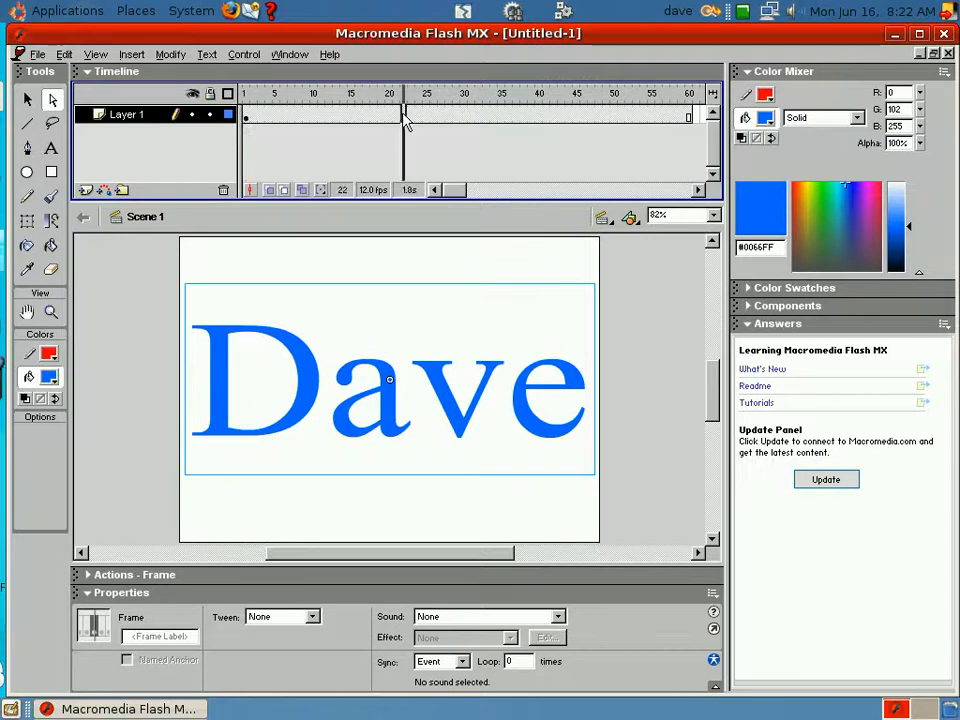
pyautogui.click(539, 93)
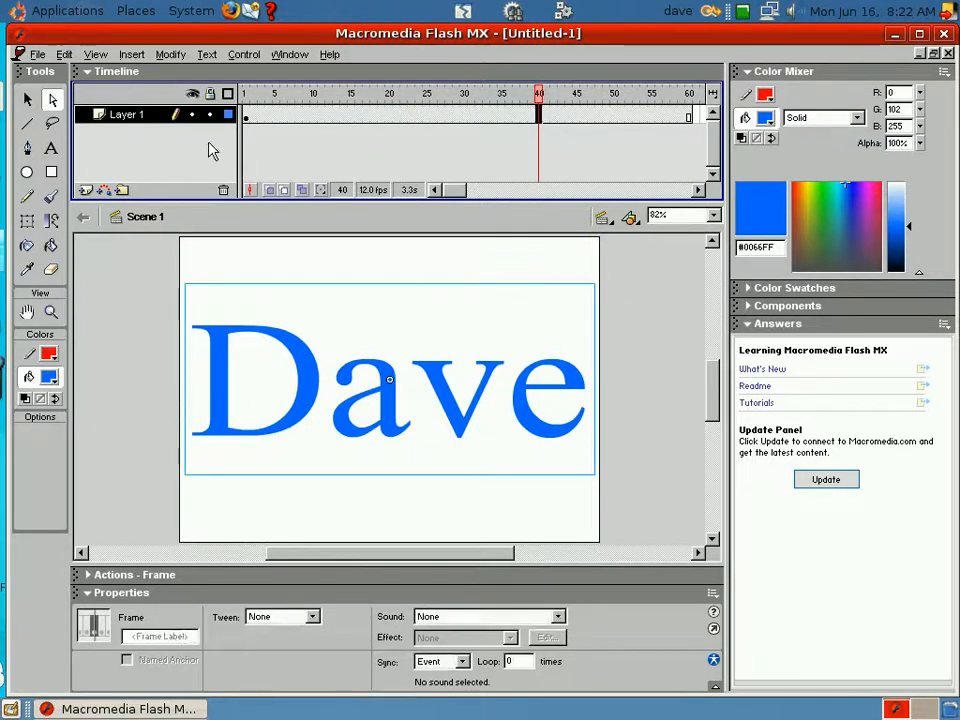
pyautogui.click(245, 115)
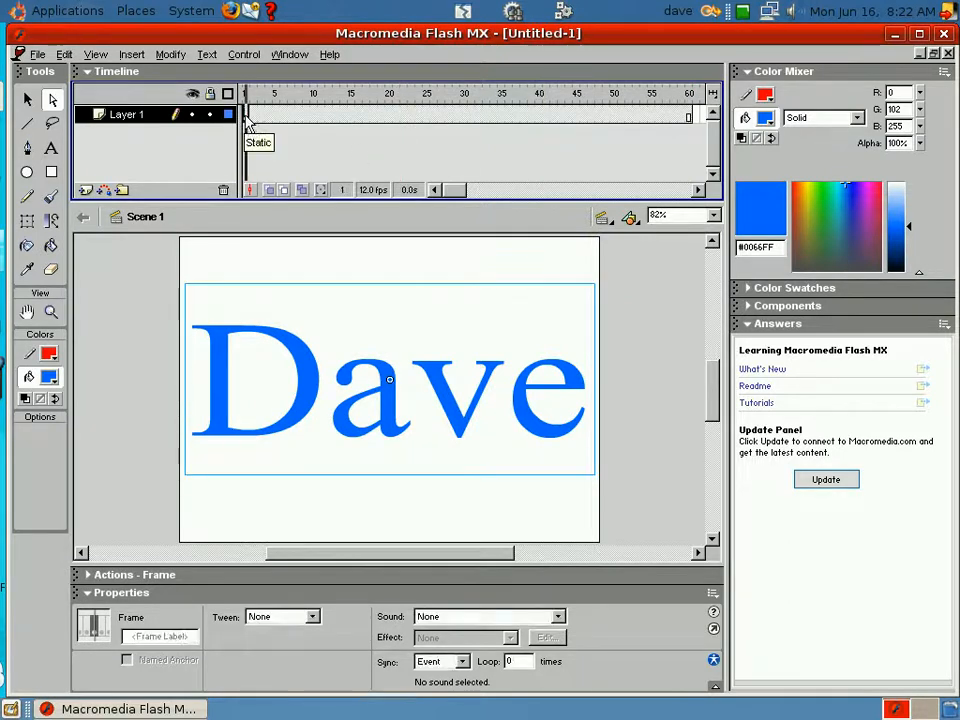
pyautogui.moveTo(268, 122)
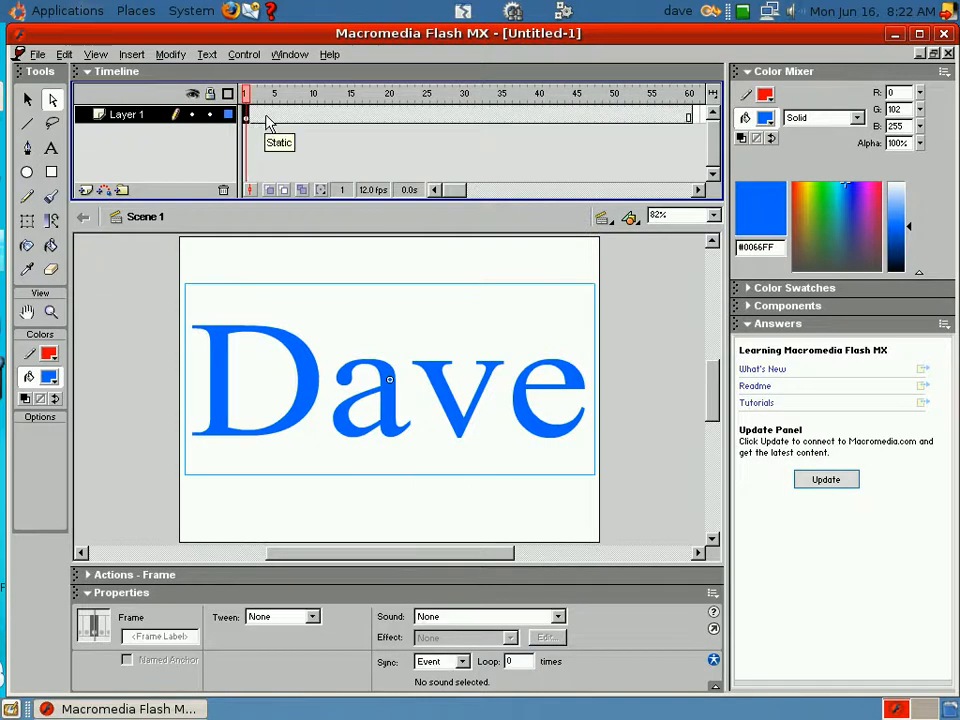
# Apply a motion tween across Layer 1 and add keyframes at frames 20 and 40.
pyautogui.rightClick(273, 118)
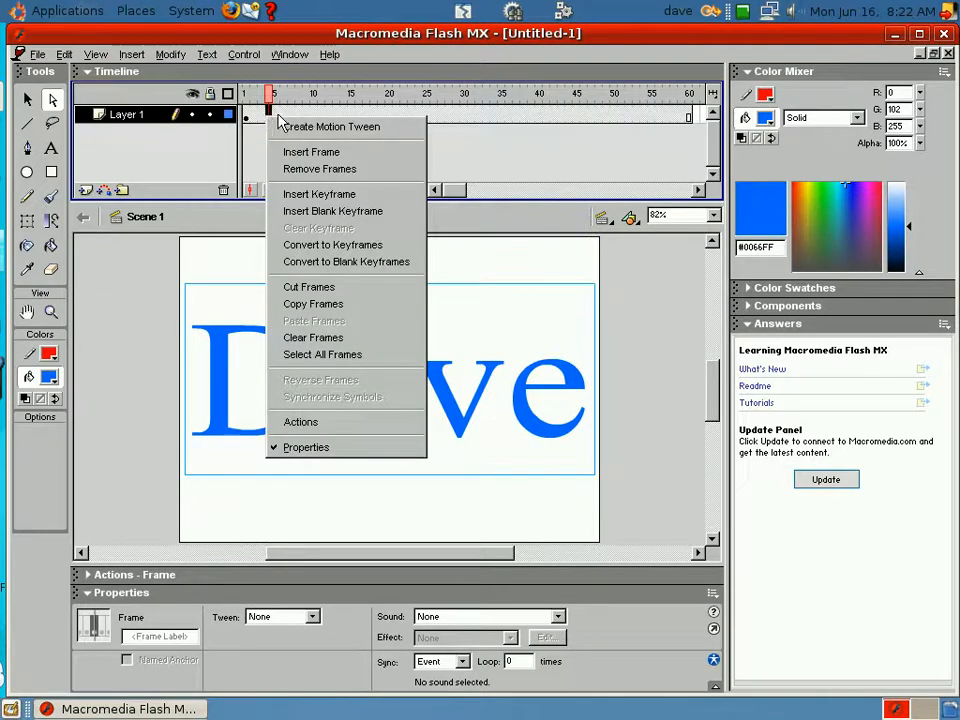
pyautogui.moveTo(330, 127)
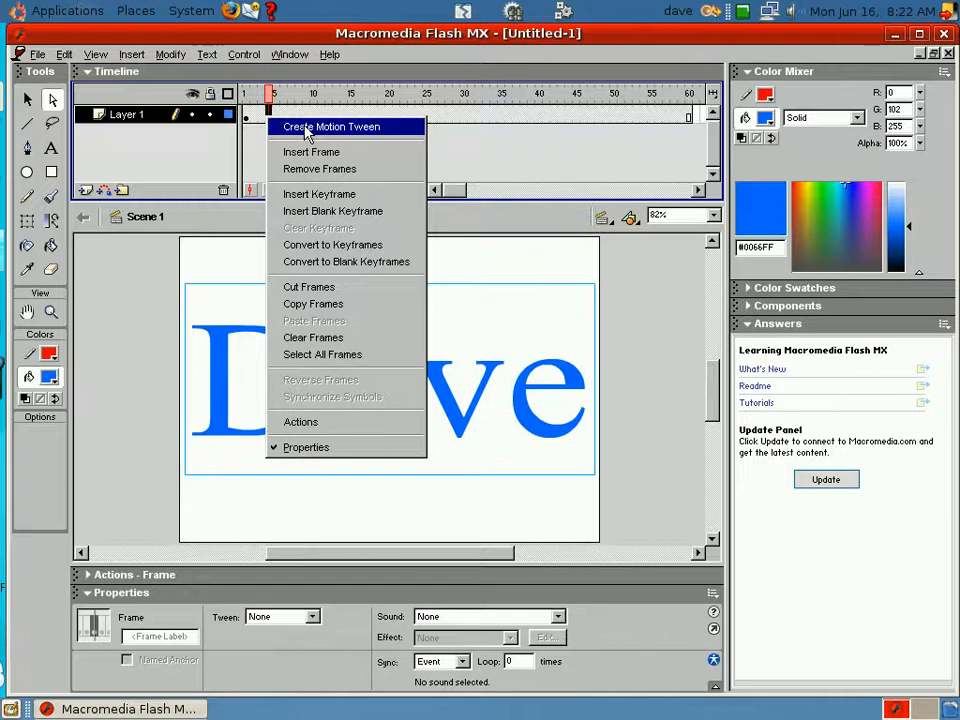
pyautogui.click(331, 126)
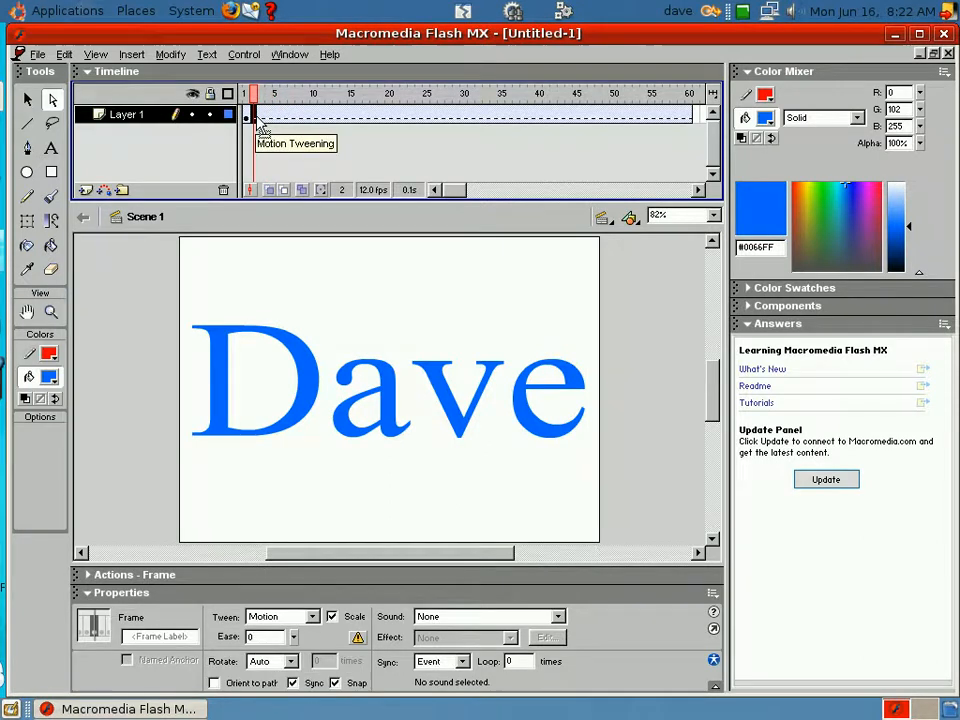
pyautogui.moveTo(390, 118)
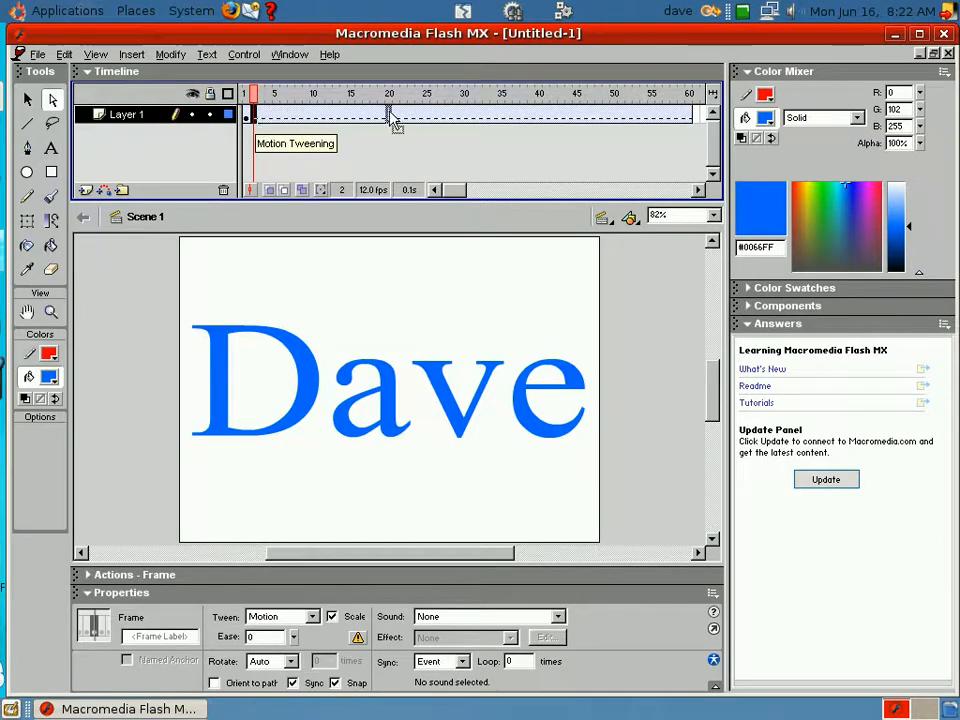
pyautogui.click(389, 93)
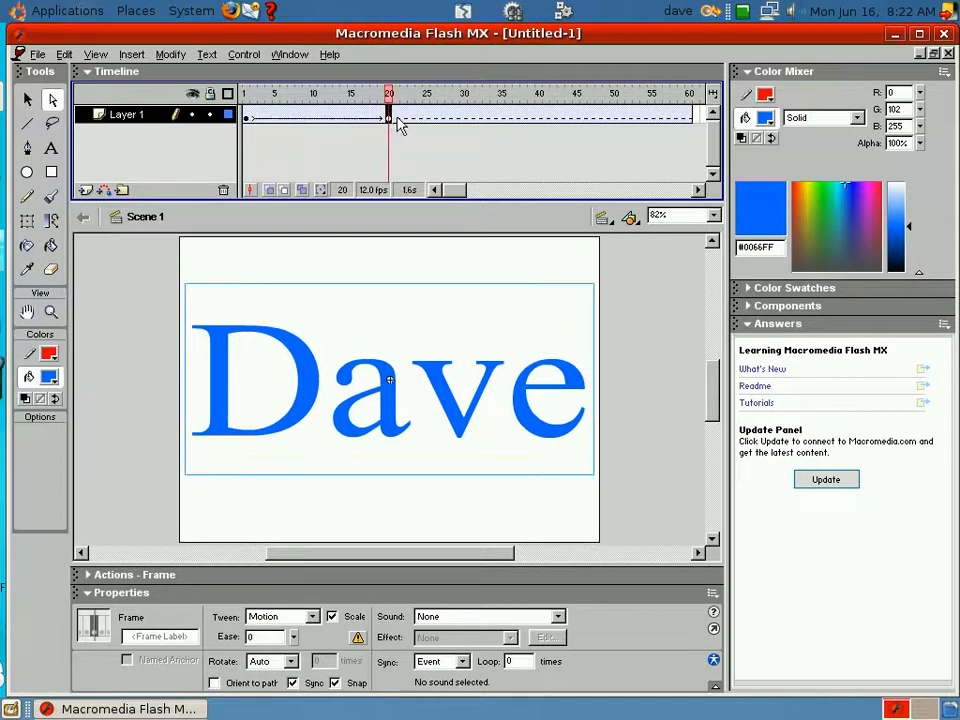
pyautogui.click(395, 93)
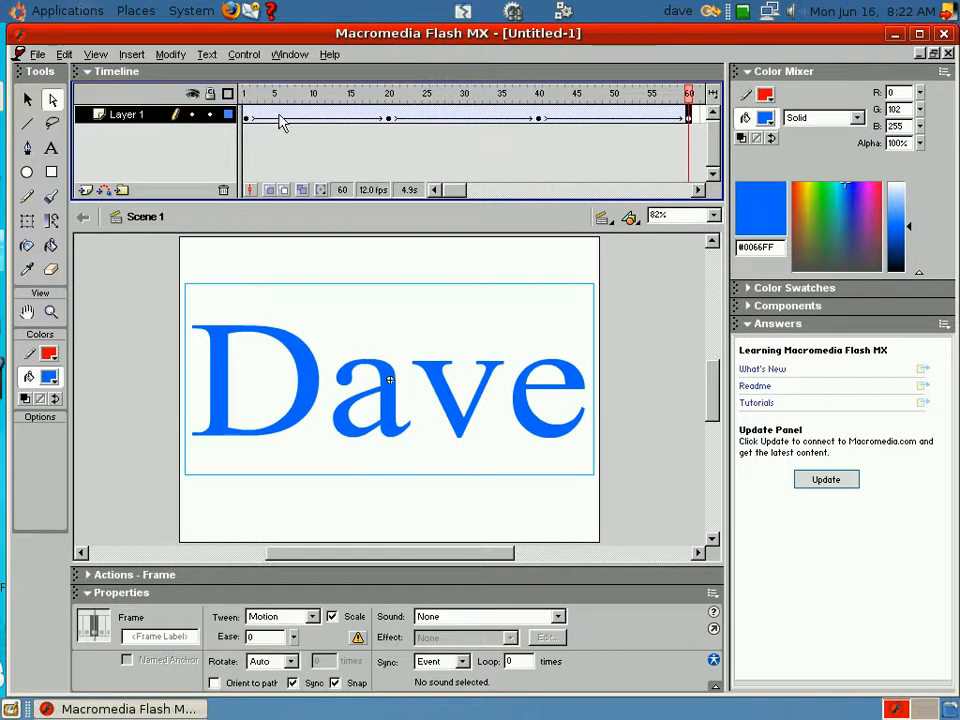
pyautogui.moveTo(250, 120)
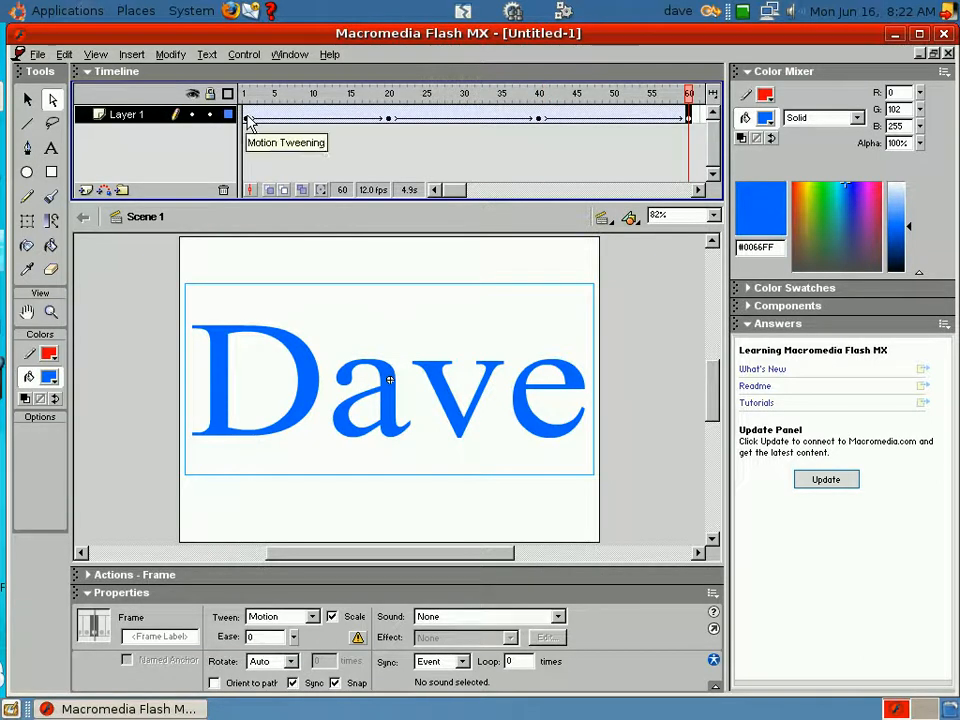
# At frame 1, shrink the Dave text to a tiny speck and apply an Alpha colour effect.
pyautogui.click(244, 93)
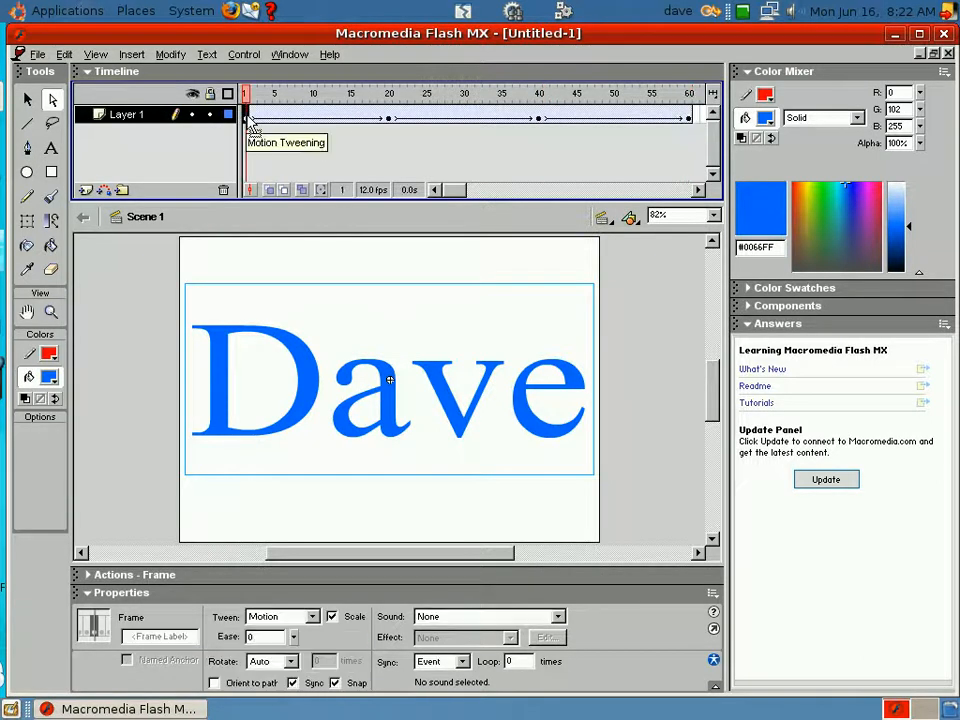
pyautogui.moveTo(27, 221)
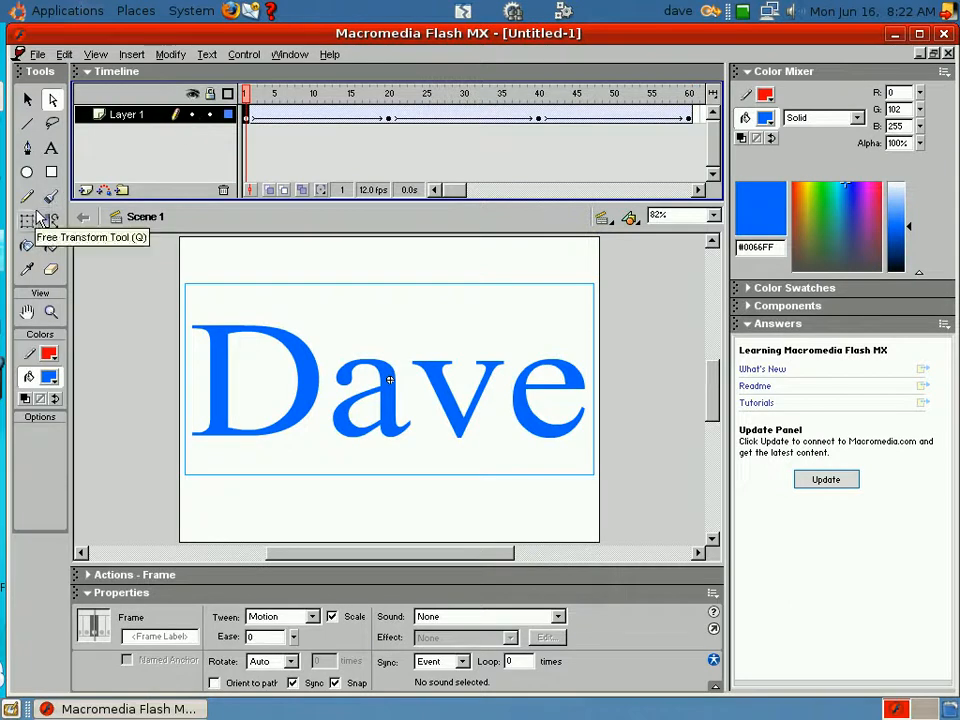
pyautogui.moveTo(170, 188)
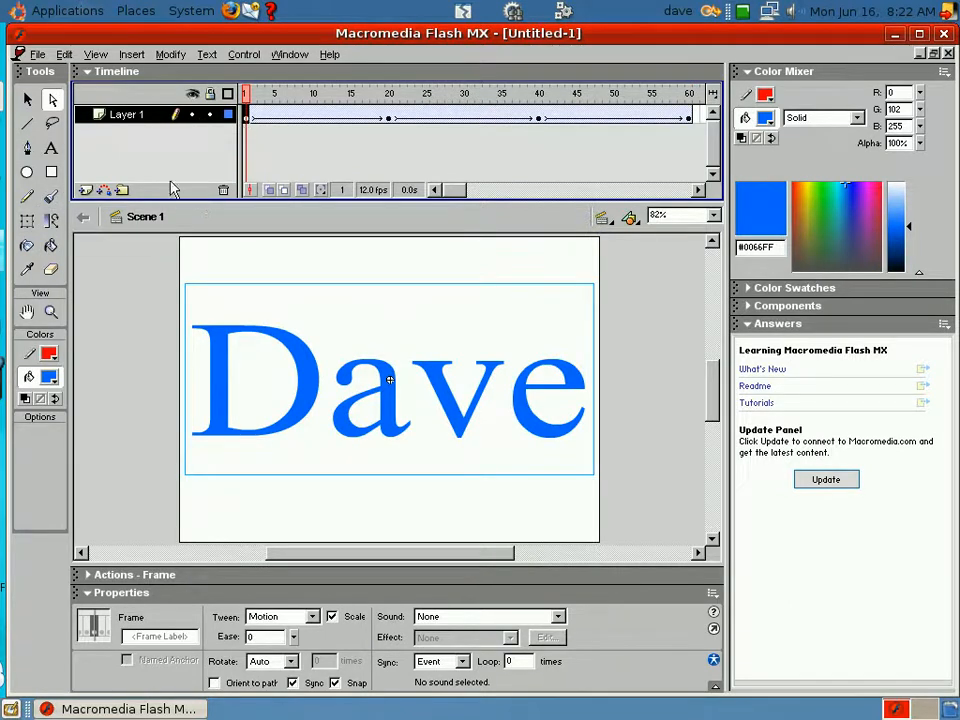
pyautogui.moveTo(28, 221)
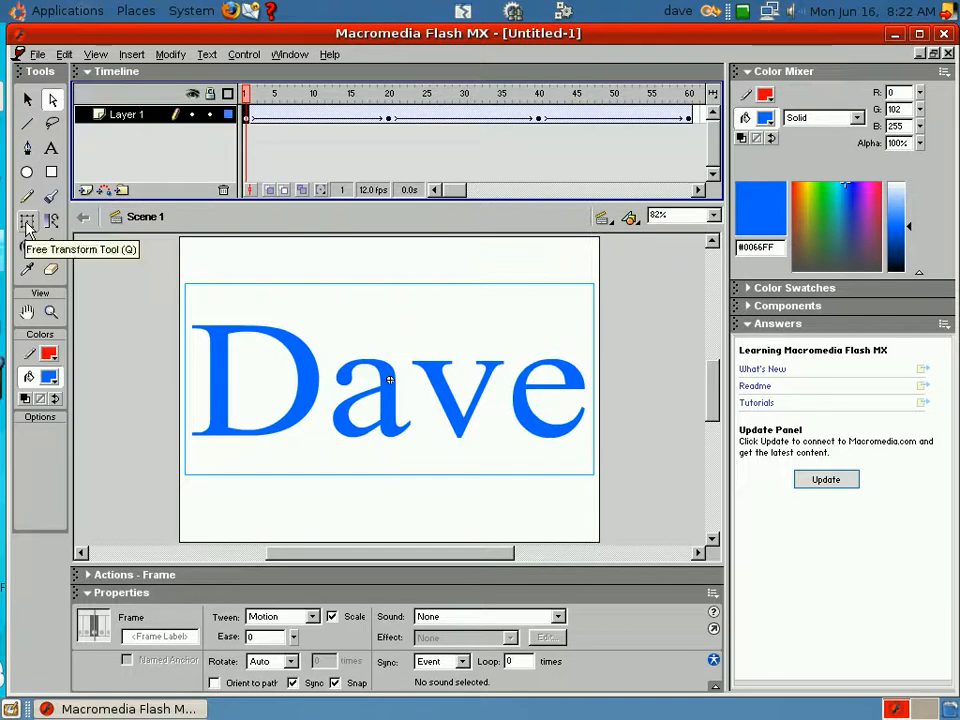
pyautogui.click(258, 320)
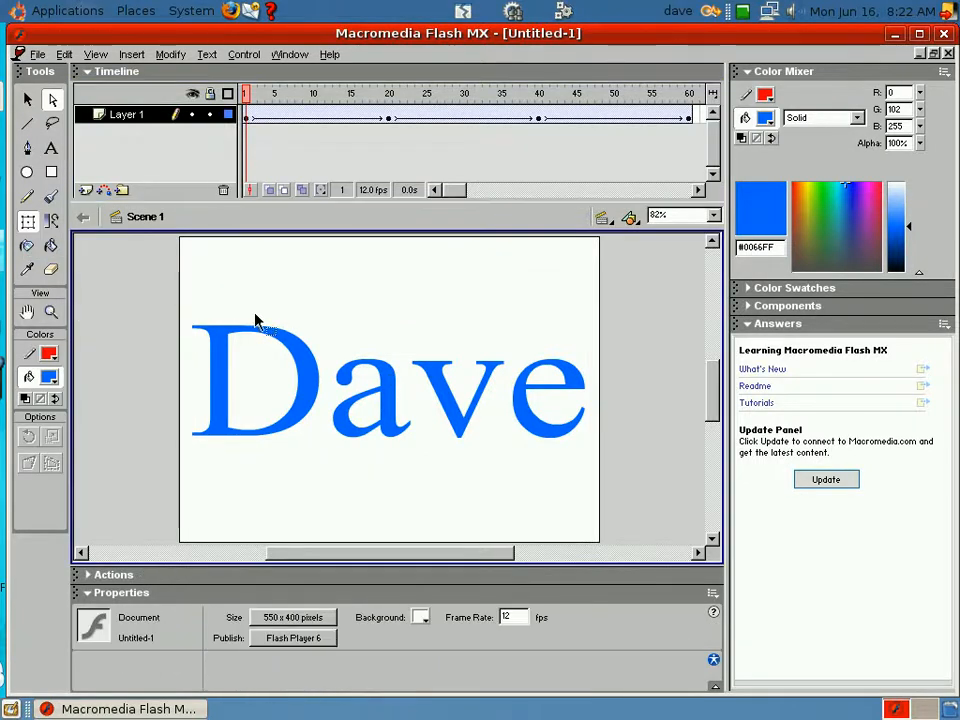
pyautogui.click(388, 385)
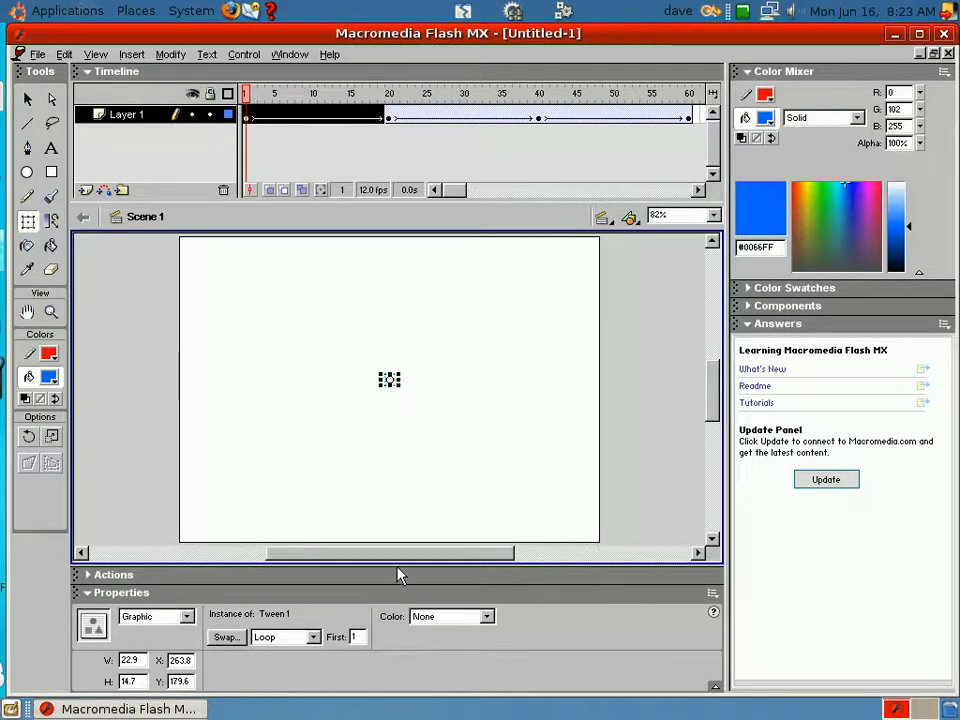
pyautogui.click(487, 616)
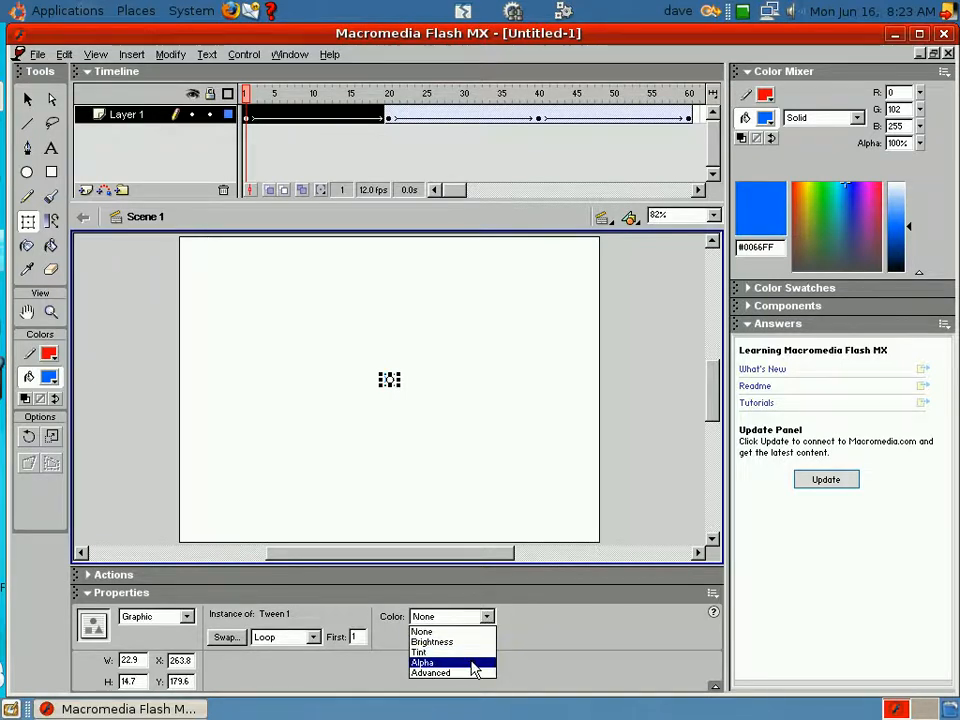
pyautogui.click(422, 662)
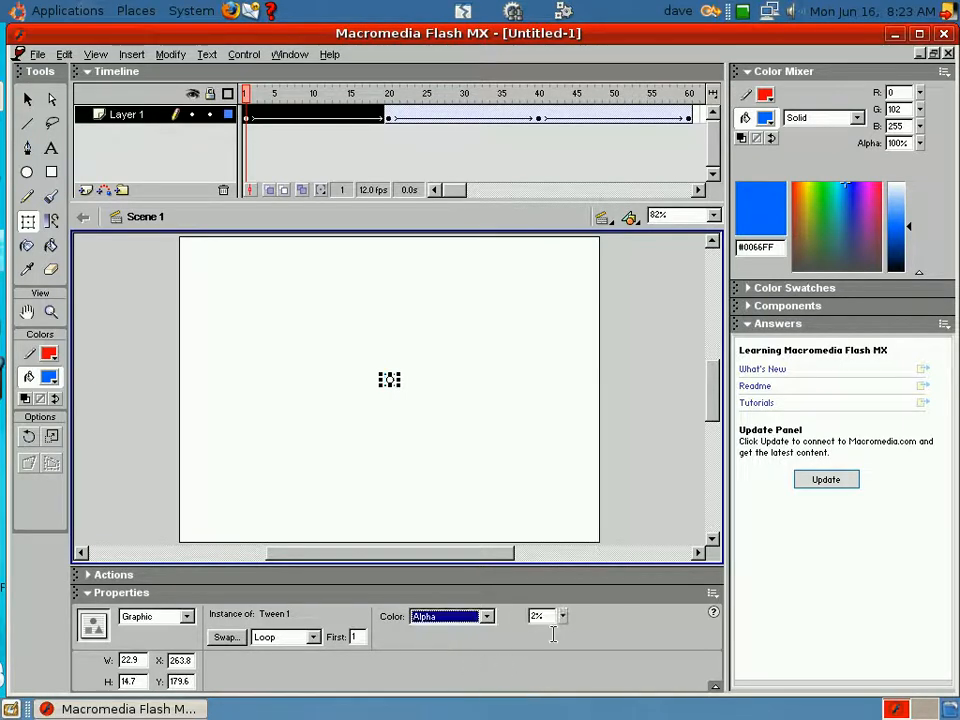
pyautogui.moveTo(382, 445)
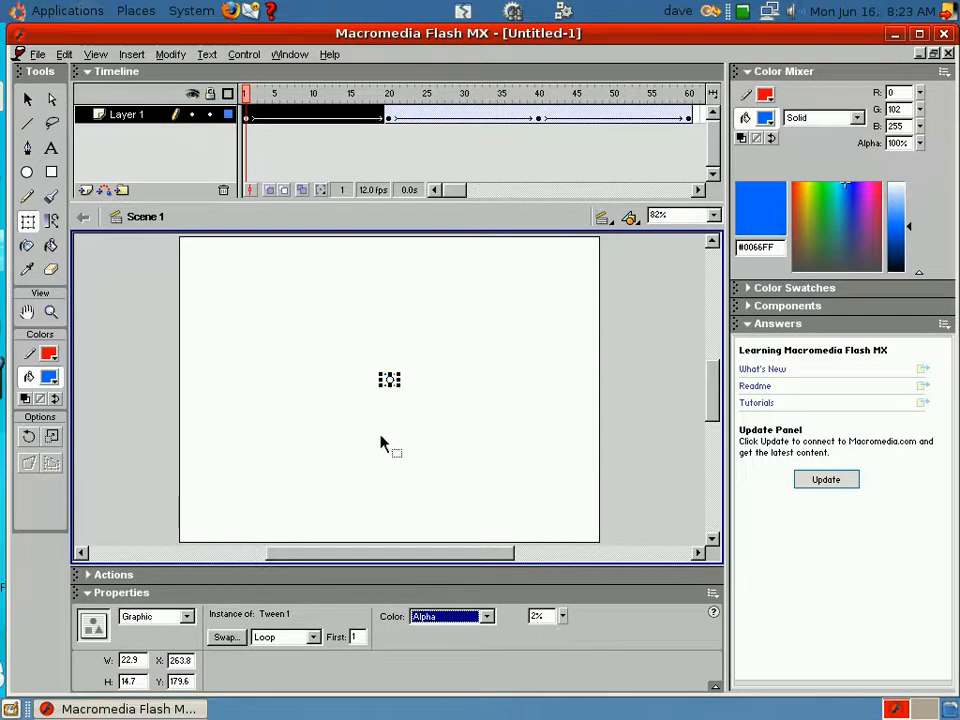
pyautogui.moveTo(348, 368)
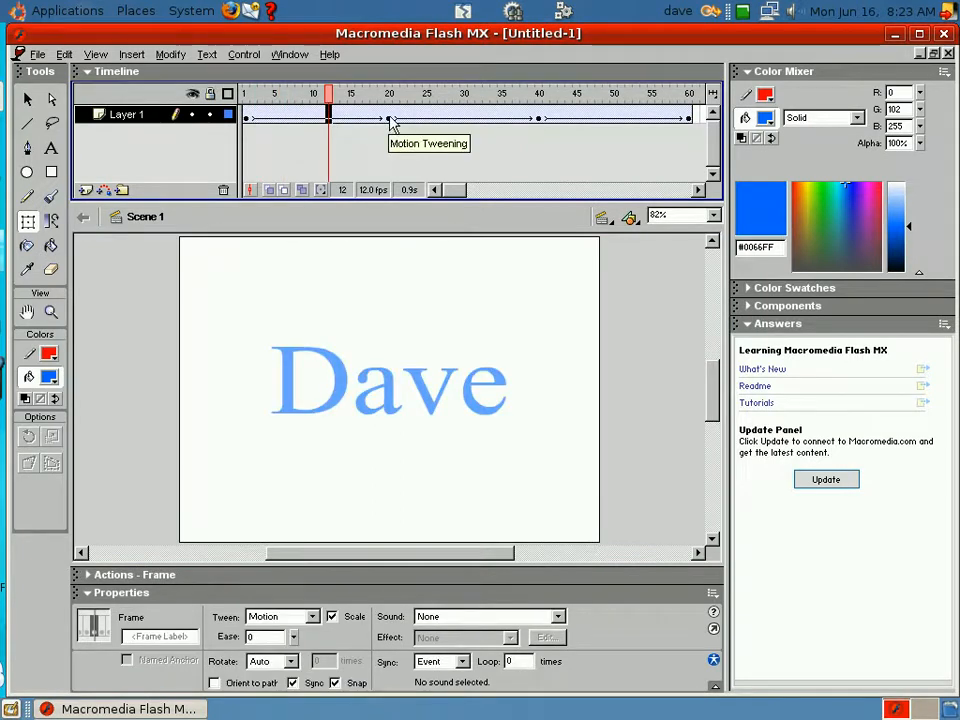
# At frame 60, shrink Dave to a speck at 2% alpha, then return to frame 1.
pyautogui.click(403, 93)
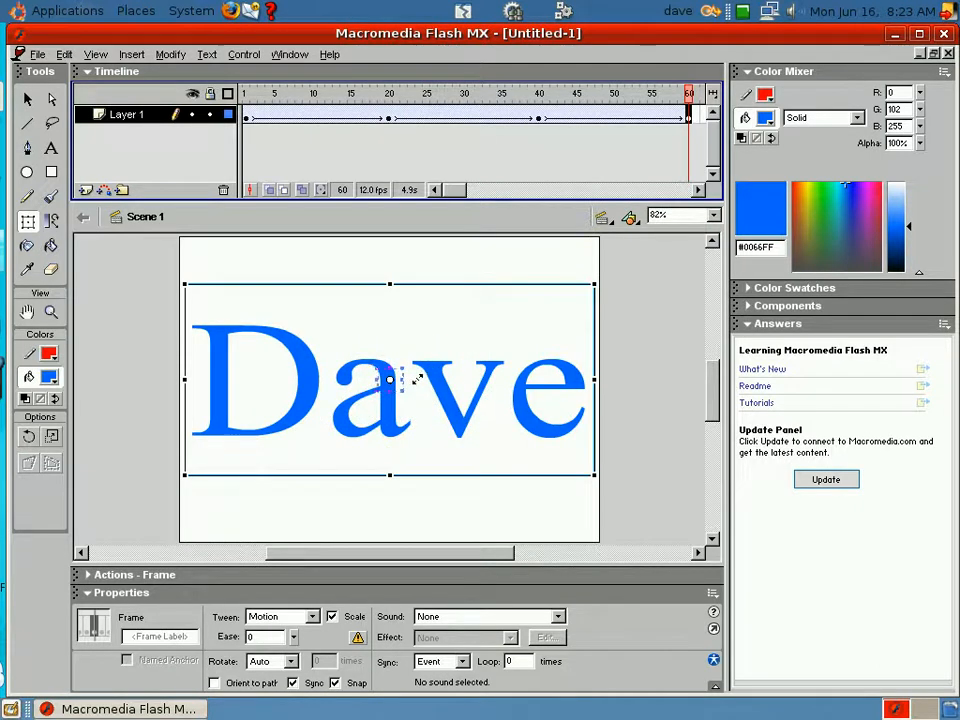
pyautogui.press('Delete')
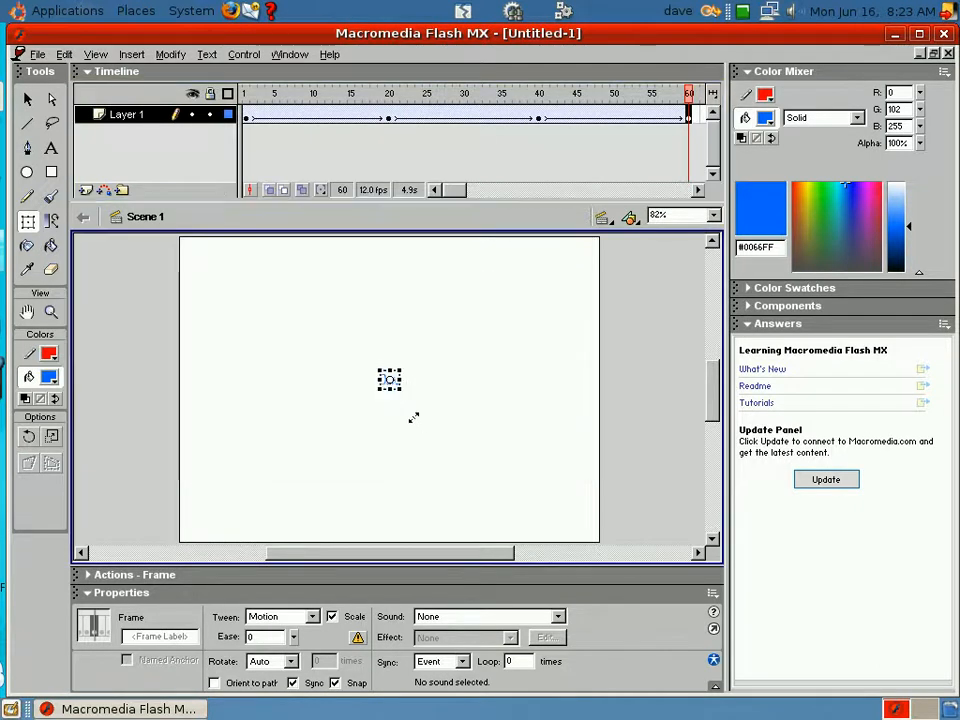
pyautogui.click(389, 379)
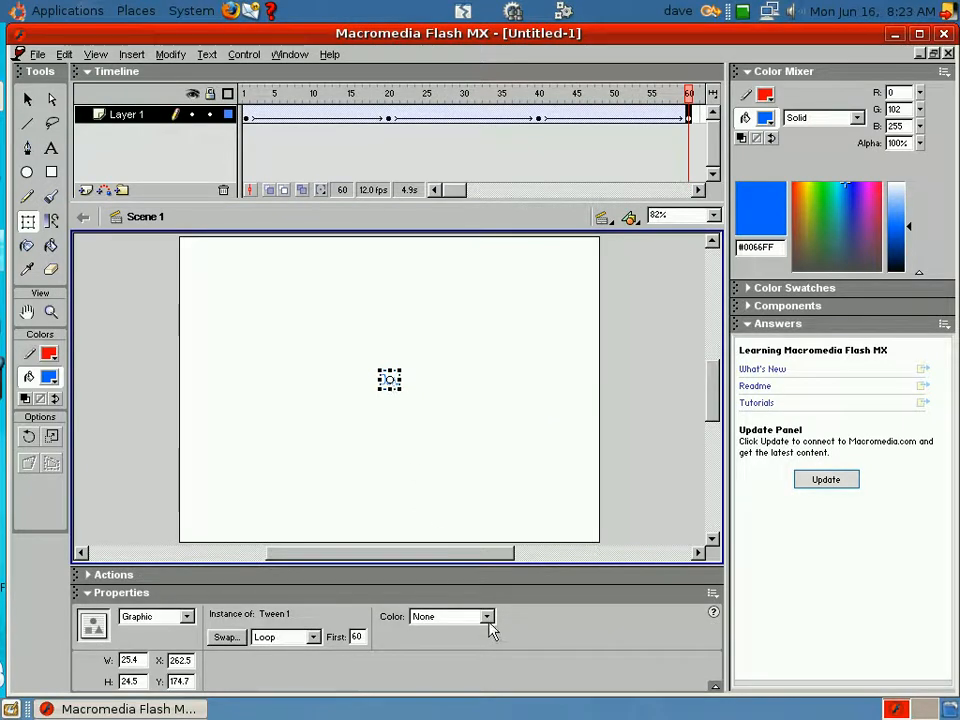
pyautogui.click(490, 616)
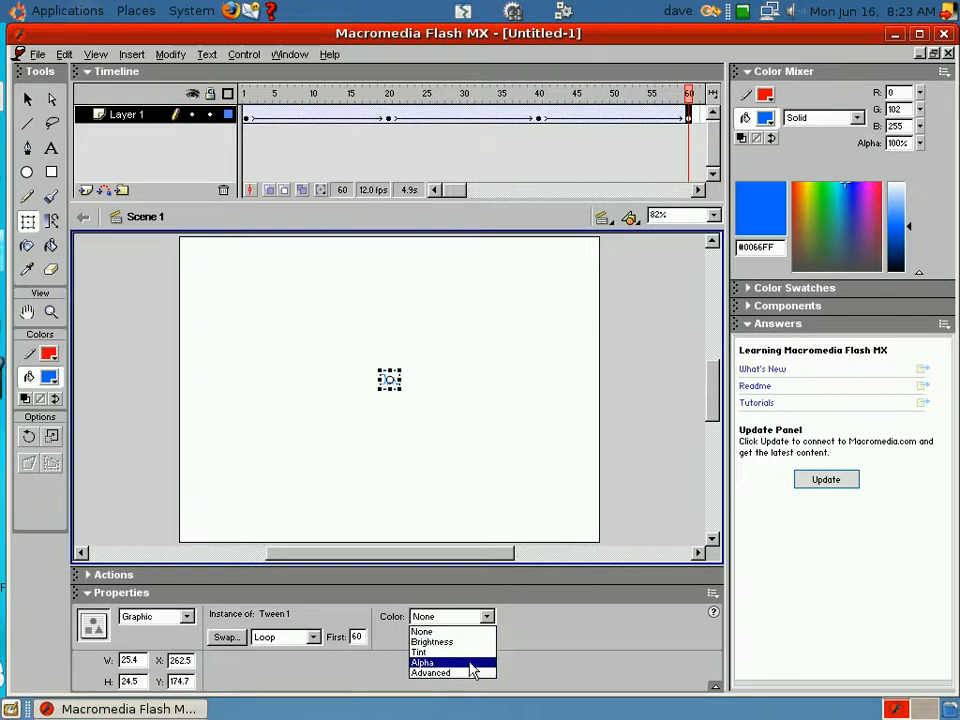
pyautogui.click(423, 662)
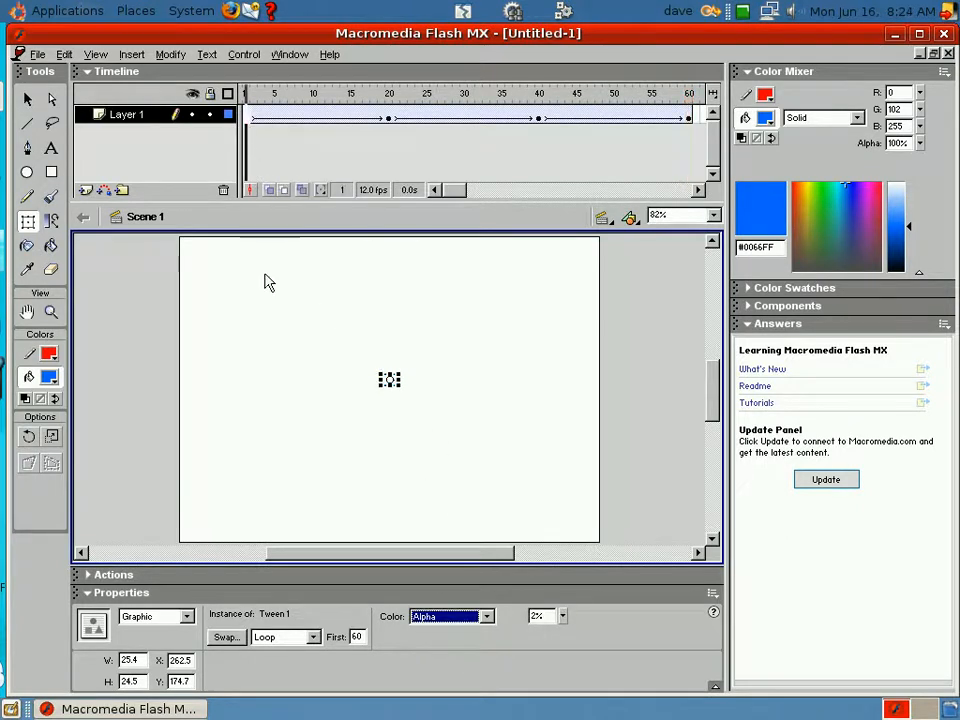
pyautogui.click(245, 93)
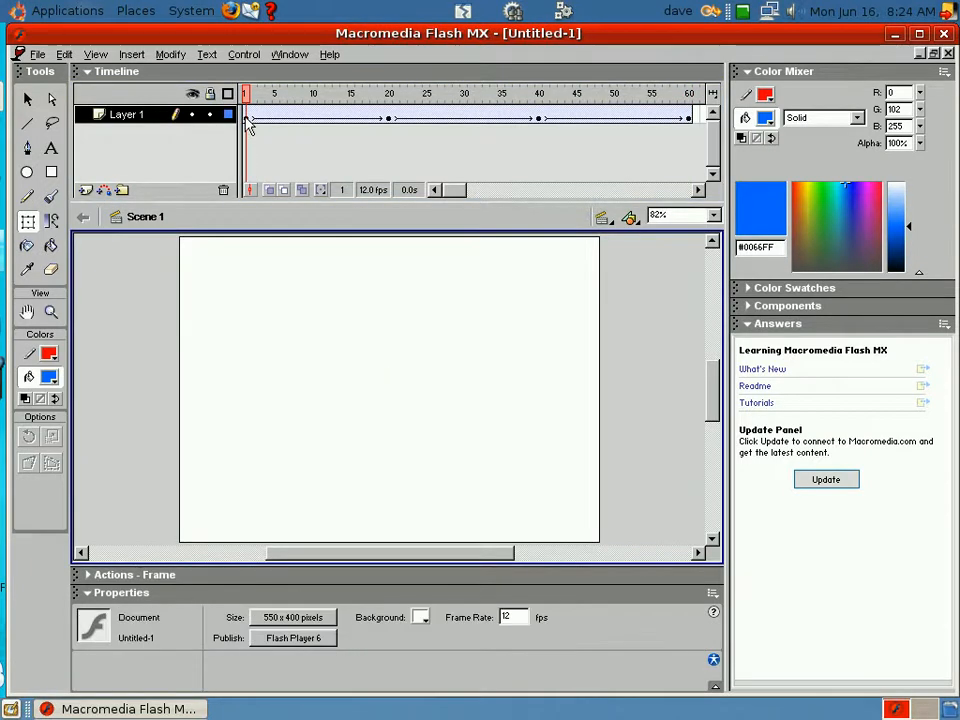
pyautogui.click(258, 118)
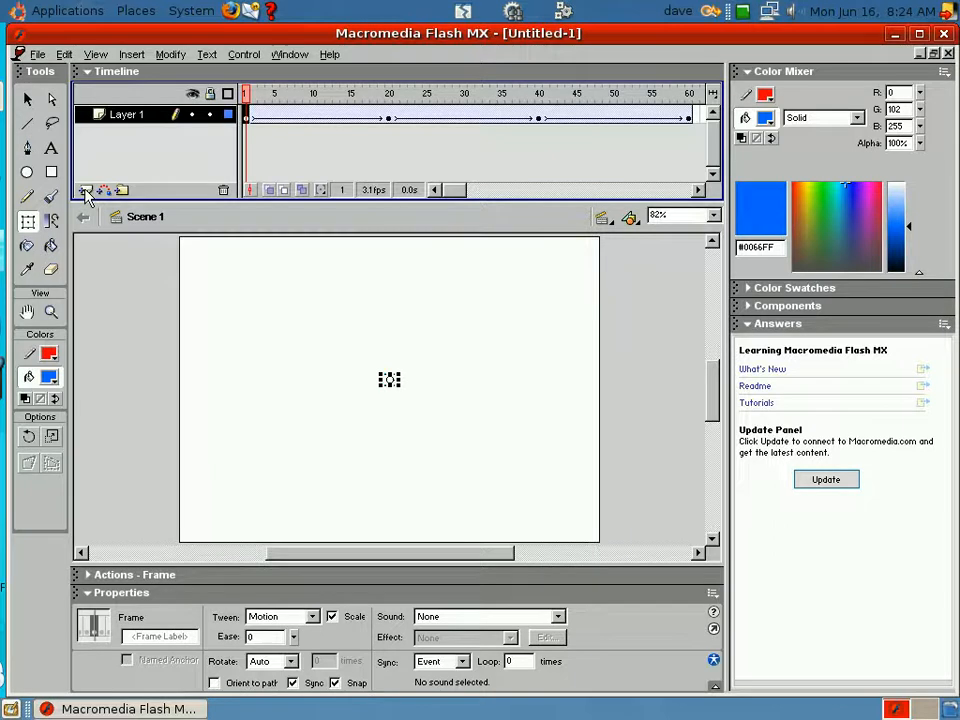
# Insert Layer 2 above Layer 1 and select its first frame.
pyautogui.click(85, 190)
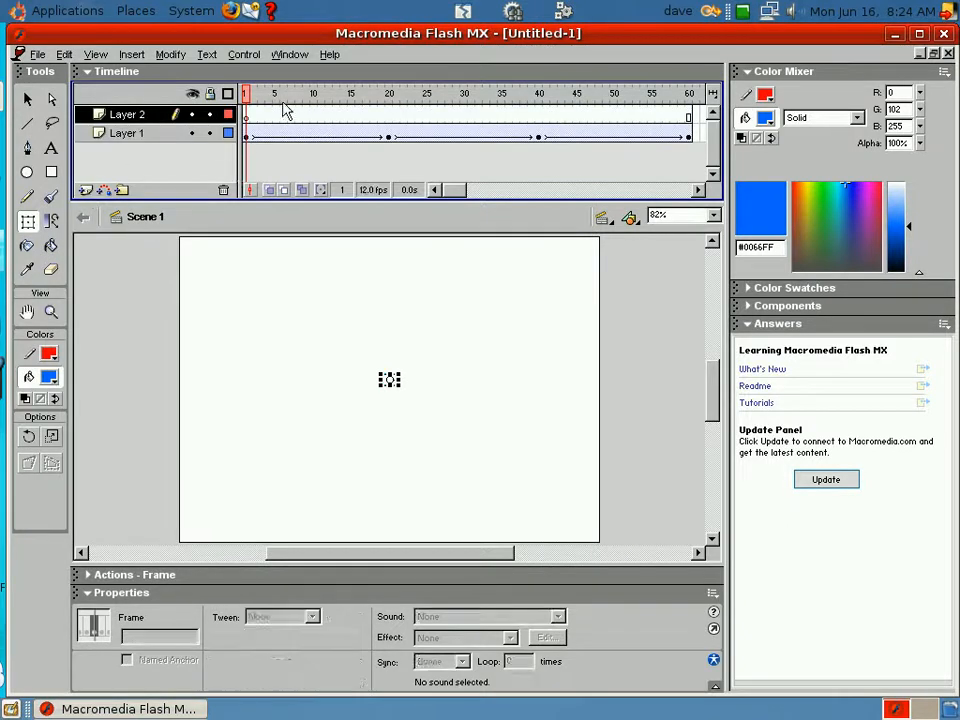
pyautogui.click(246, 137)
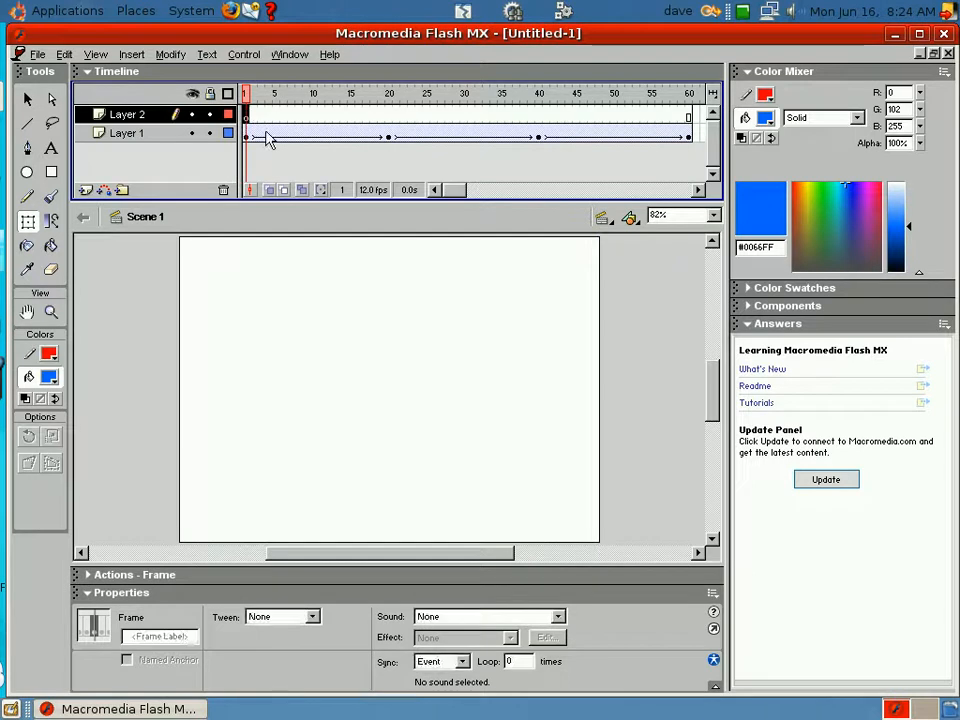
pyautogui.moveTo(135, 195)
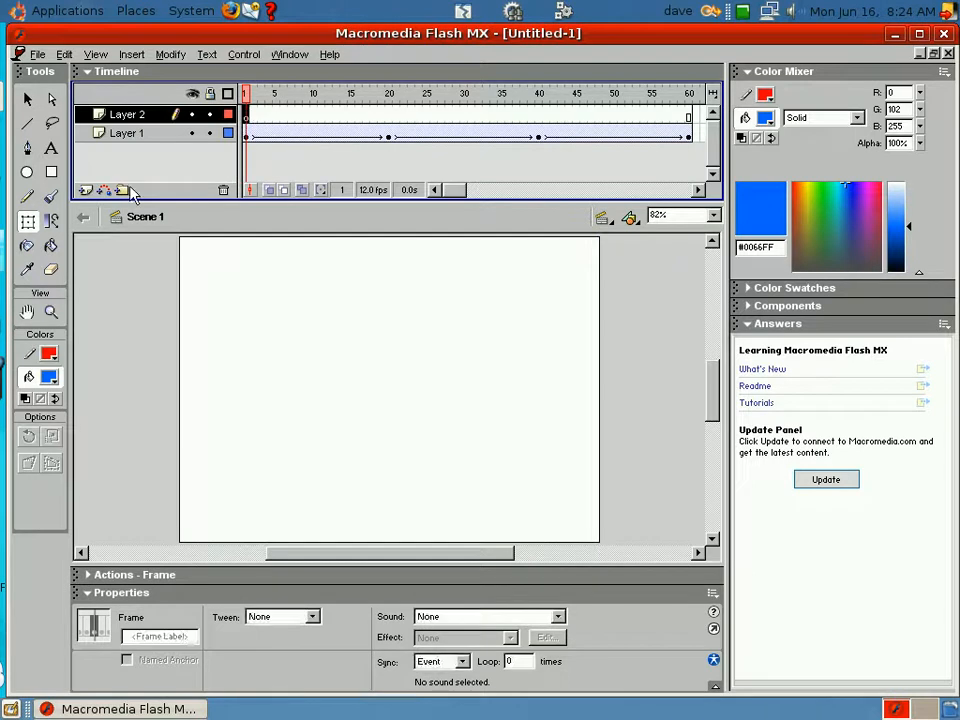
pyautogui.moveTo(52, 172)
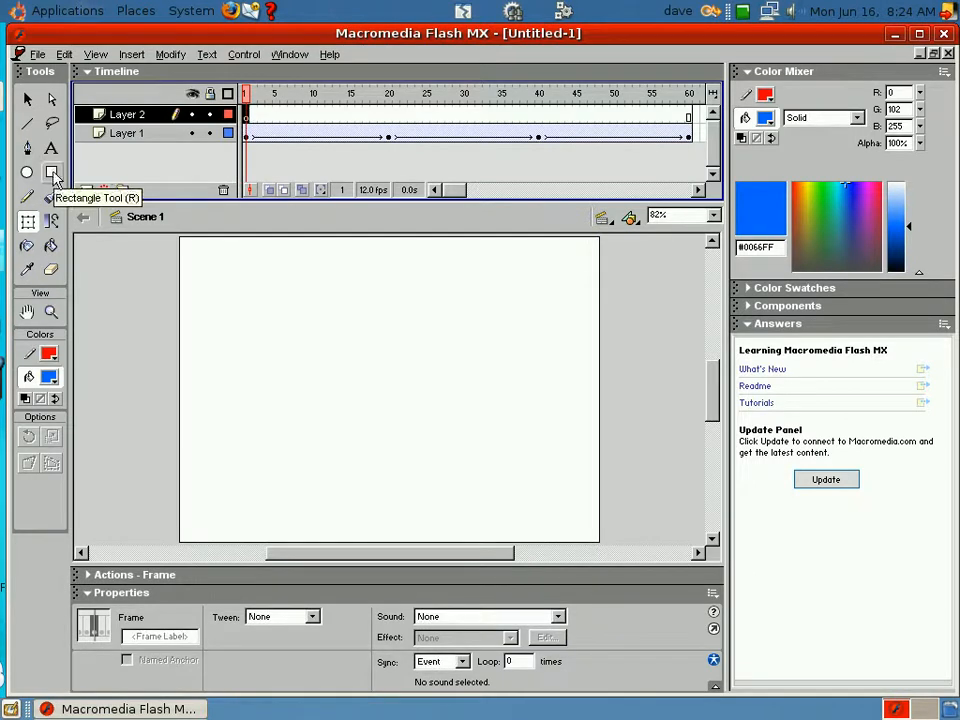
pyautogui.click(52, 172)
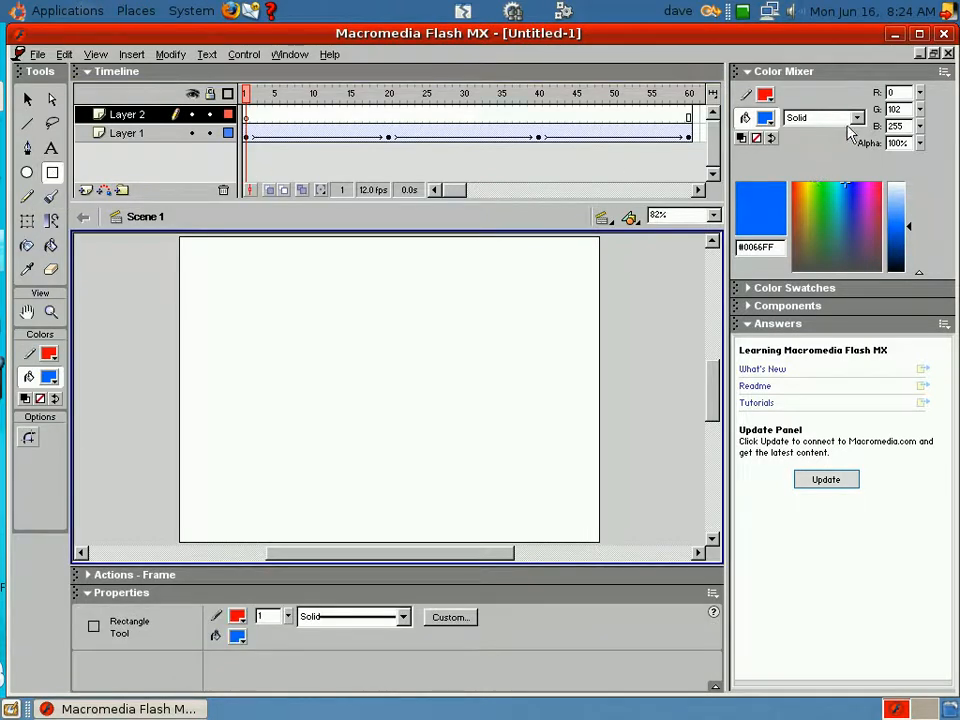
# Set the fill to a radial gradient from dark red to orange #DE9316.
pyautogui.click(857, 118)
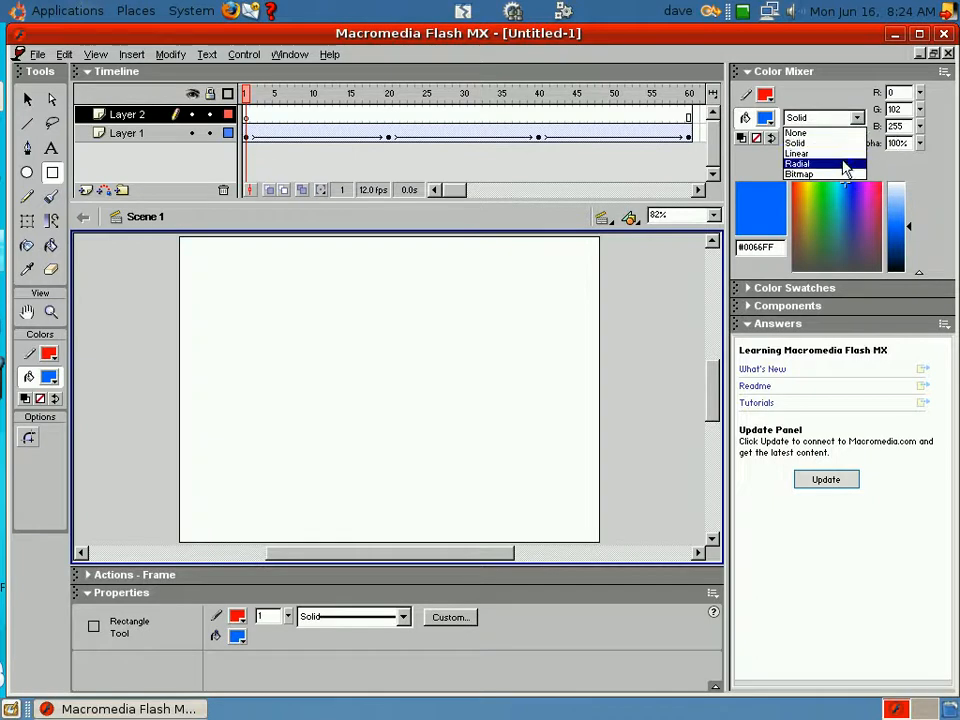
pyautogui.click(797, 163)
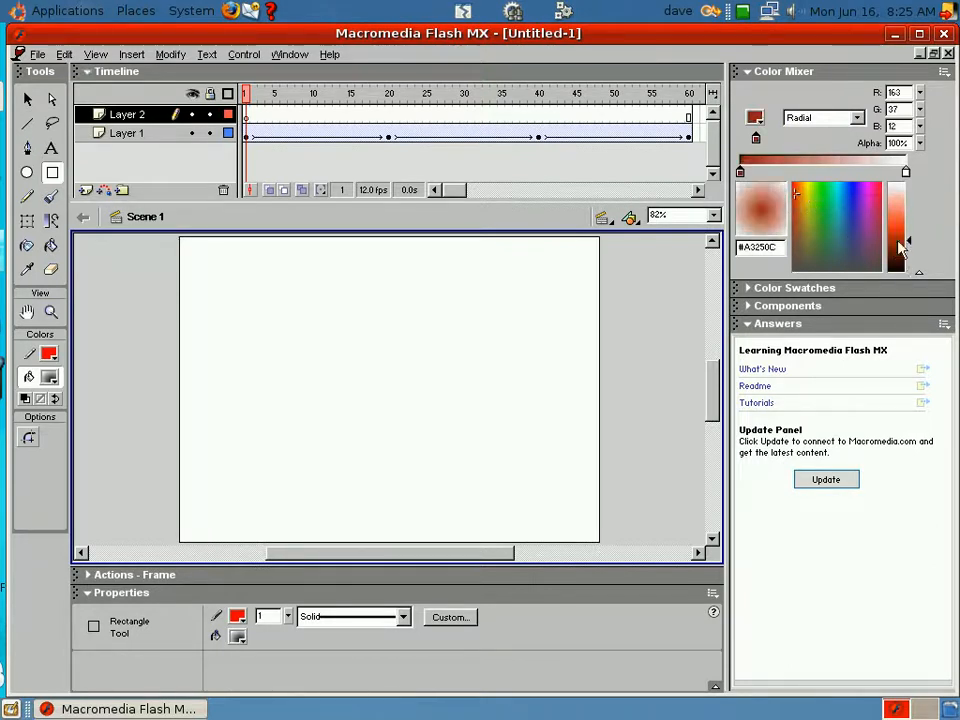
pyautogui.moveTo(898, 258)
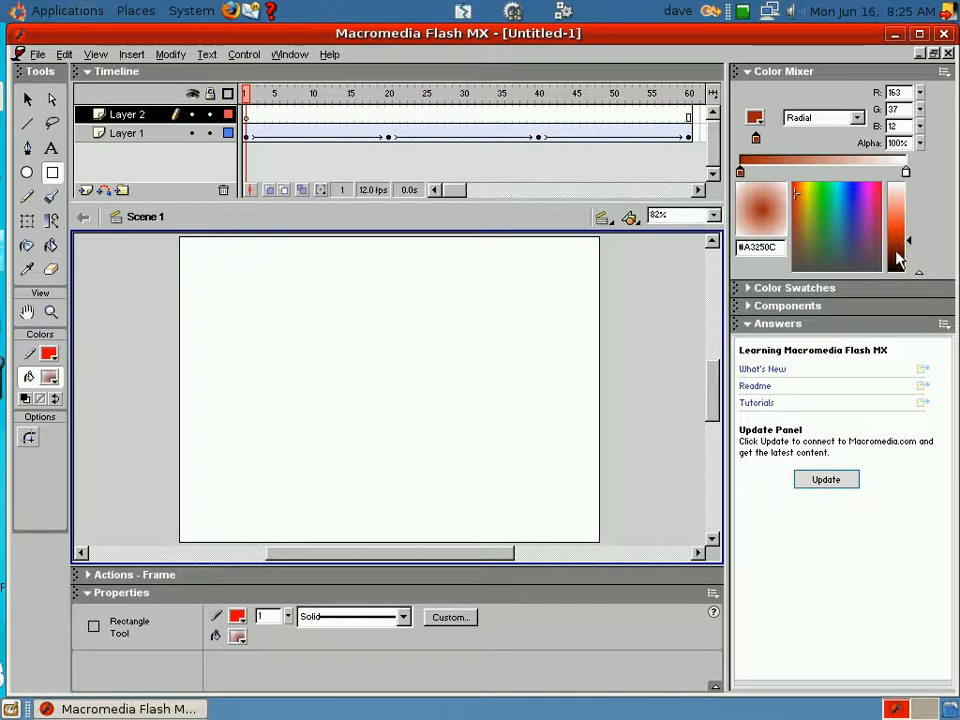
pyautogui.click(898, 245)
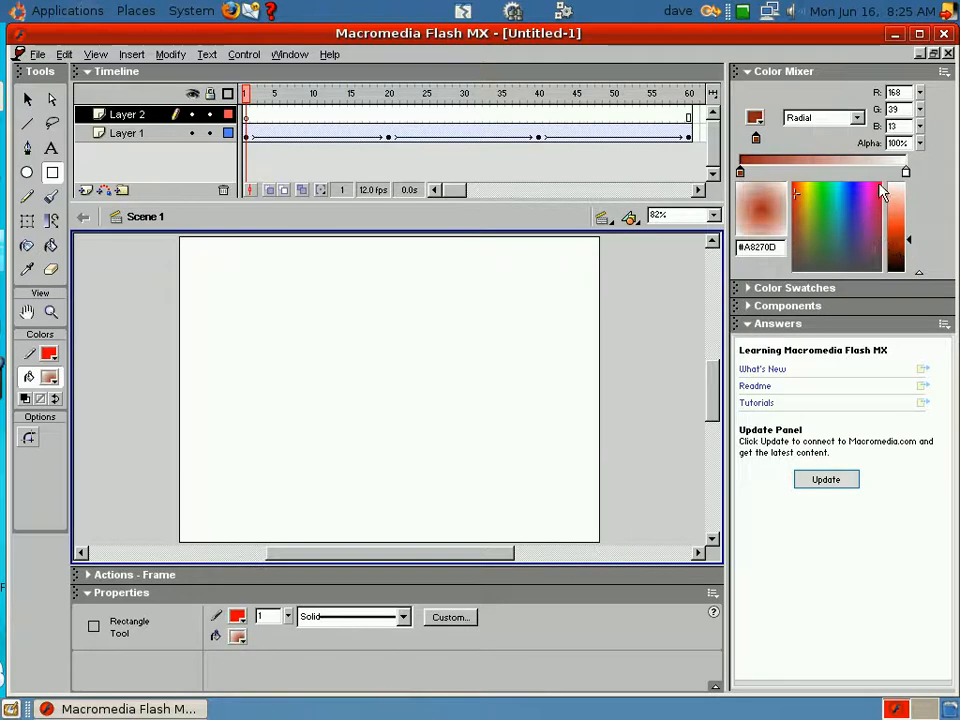
pyautogui.click(900, 245)
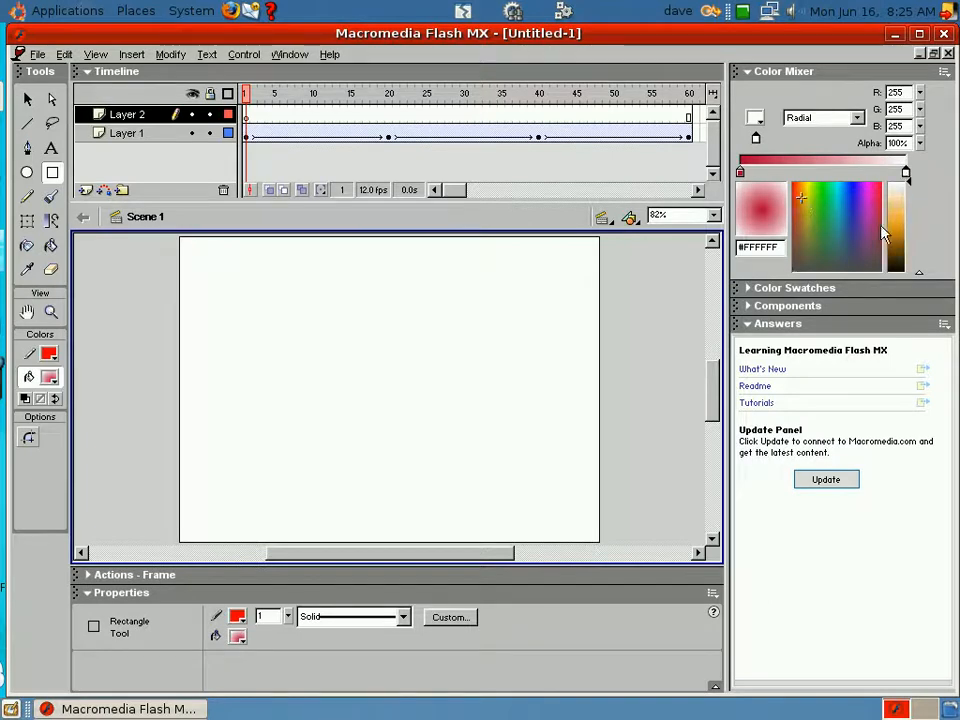
pyautogui.click(895, 225)
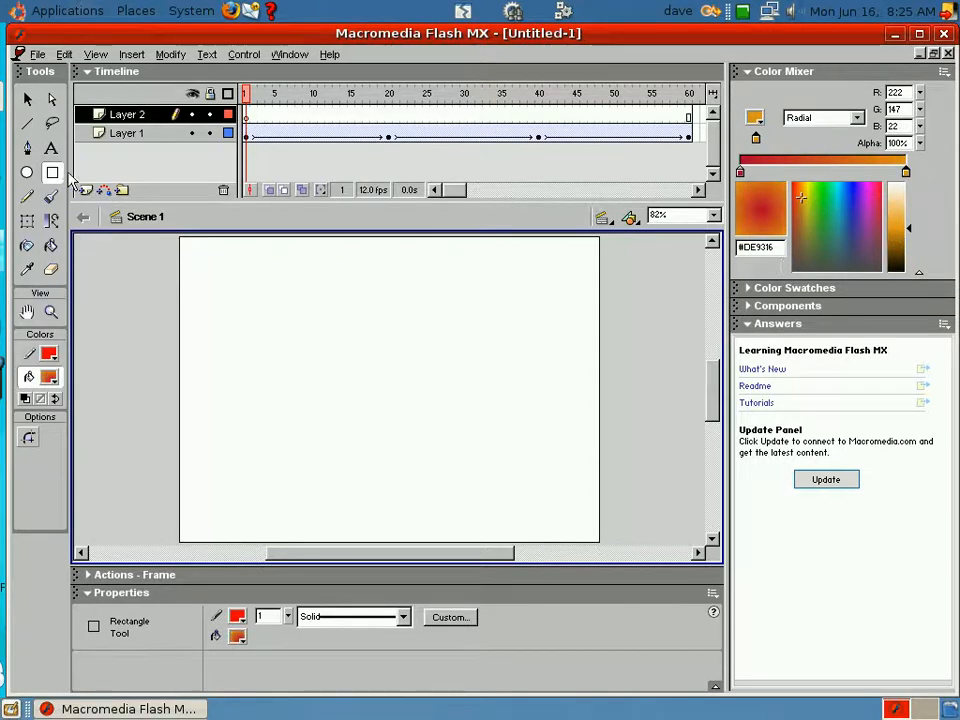
pyautogui.moveTo(143, 248)
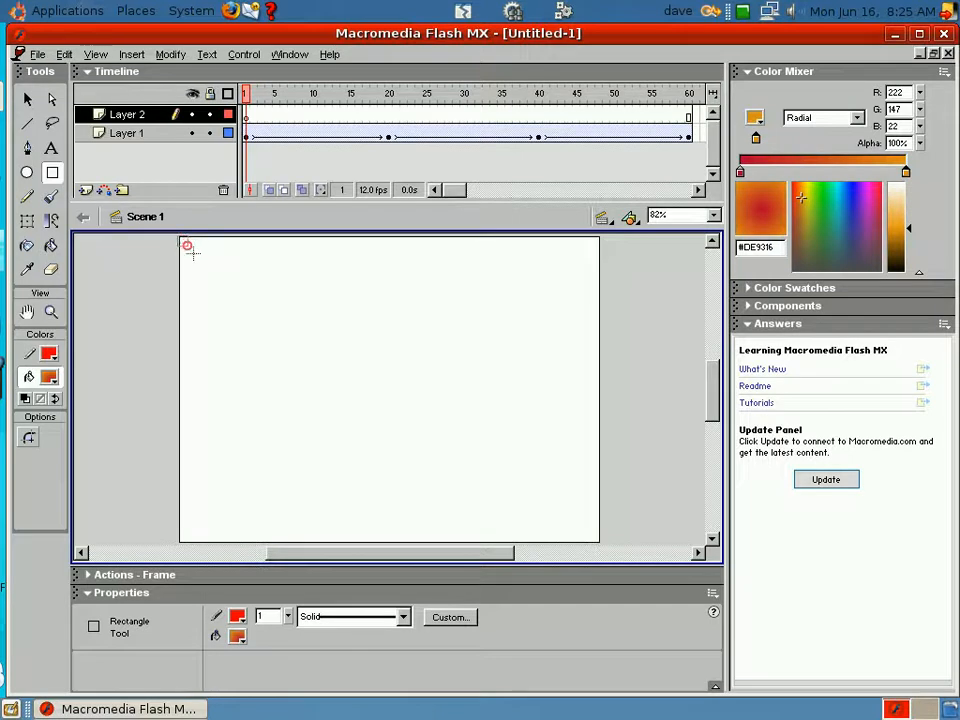
# Draw a red-orange radial gradient rectangle covering the whole stage on Layer 2.
pyautogui.moveTo(186, 245); pyautogui.dragTo(525, 469)
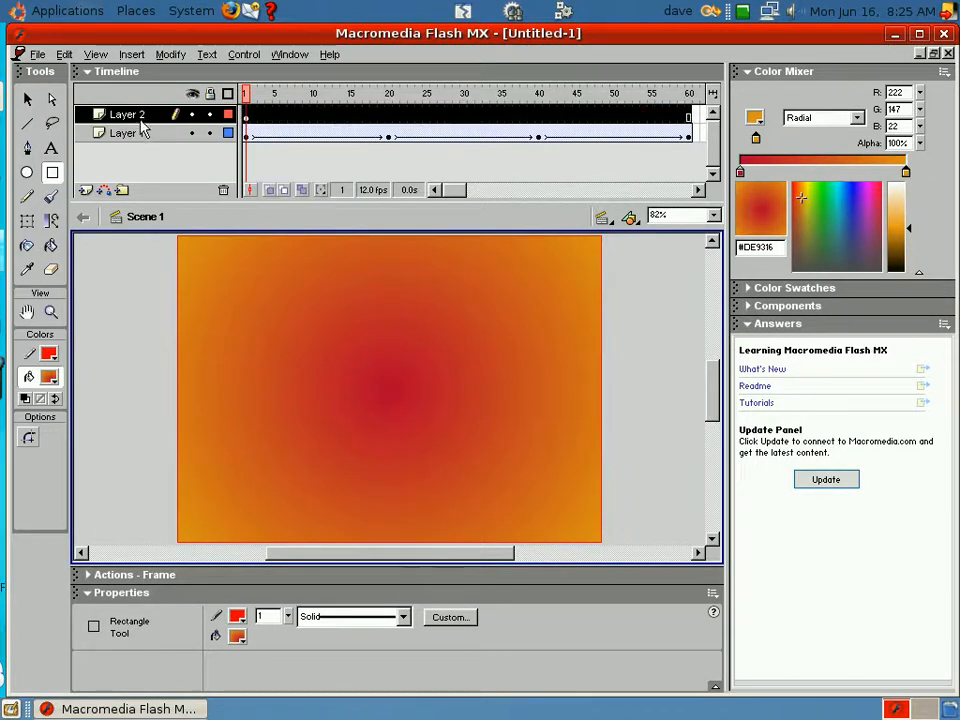
pyautogui.click(123, 133)
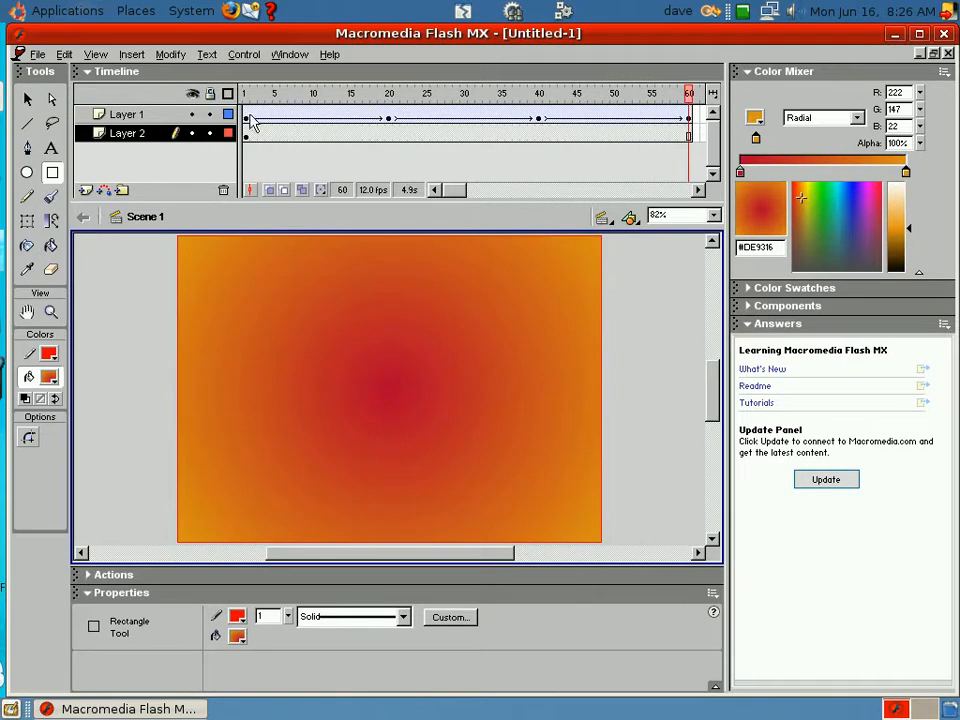
# Set the first Dave tween on Layer 1 to rotate clockwise.
pyautogui.click(246, 93)
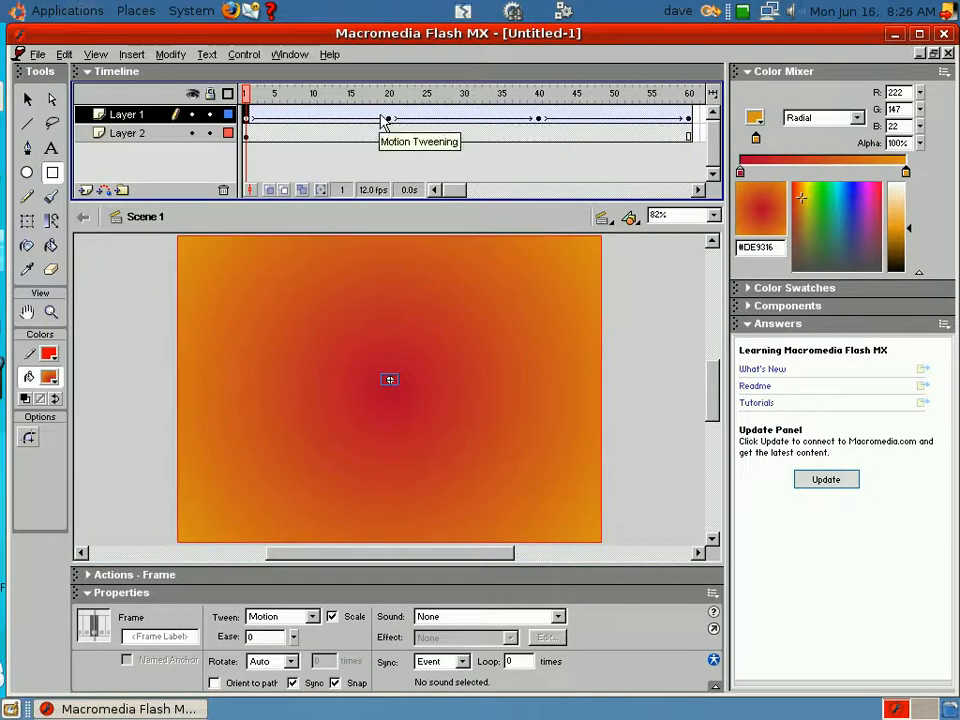
pyautogui.click(380, 93)
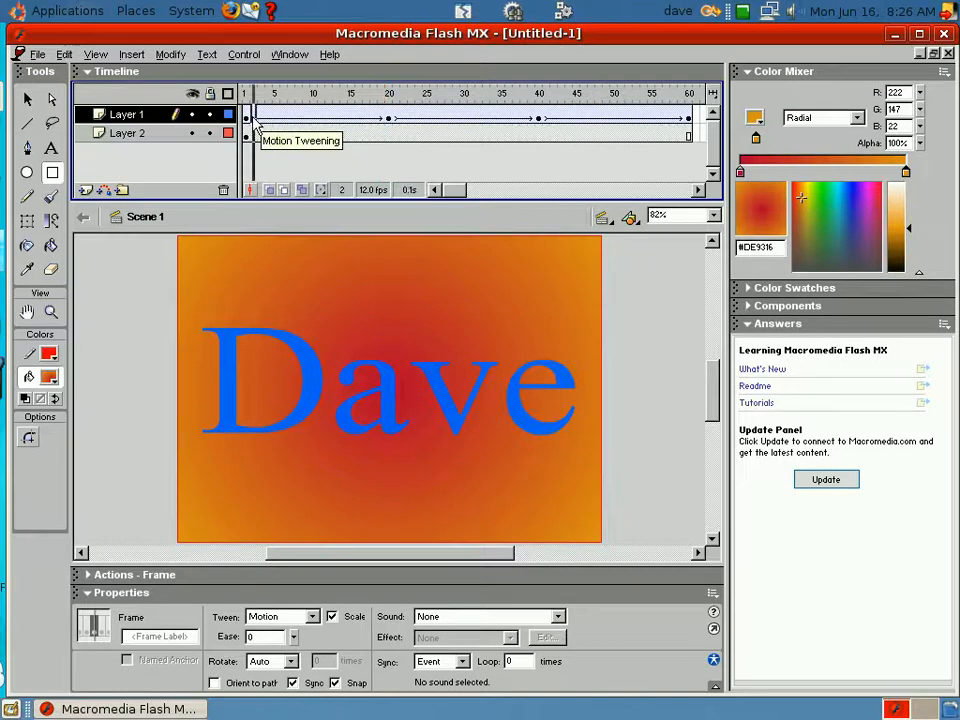
pyautogui.click(246, 93)
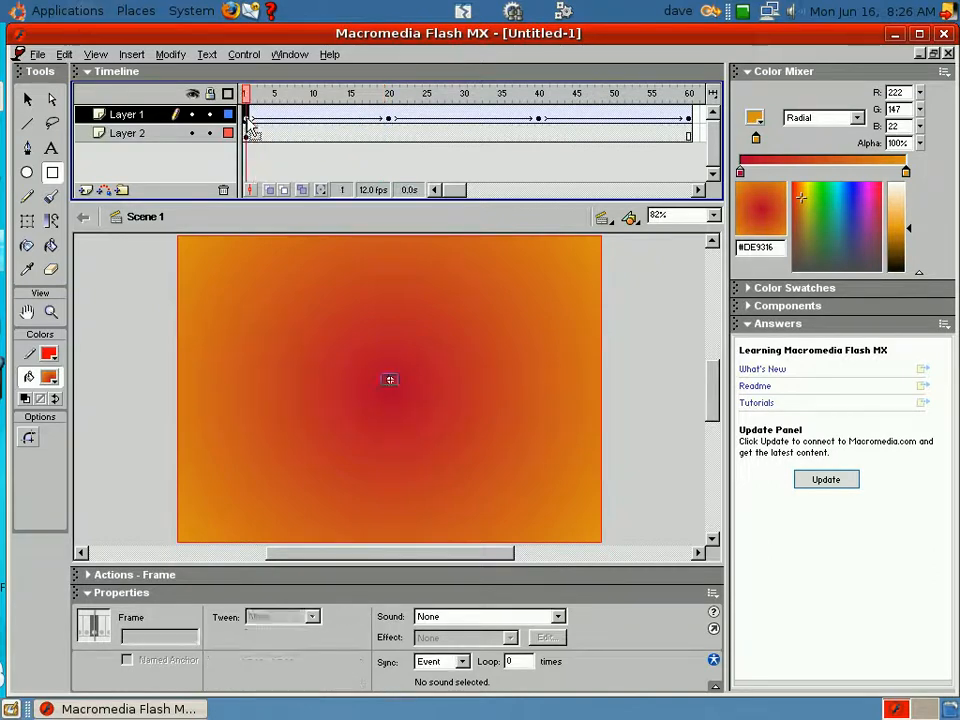
pyautogui.click(249, 93)
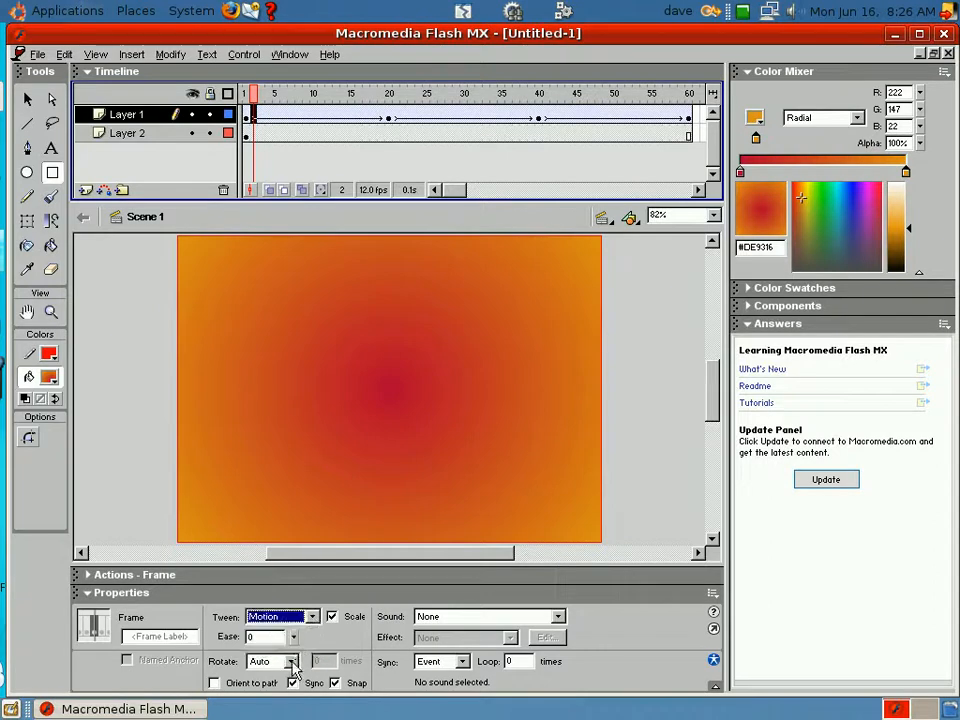
pyautogui.click(294, 661)
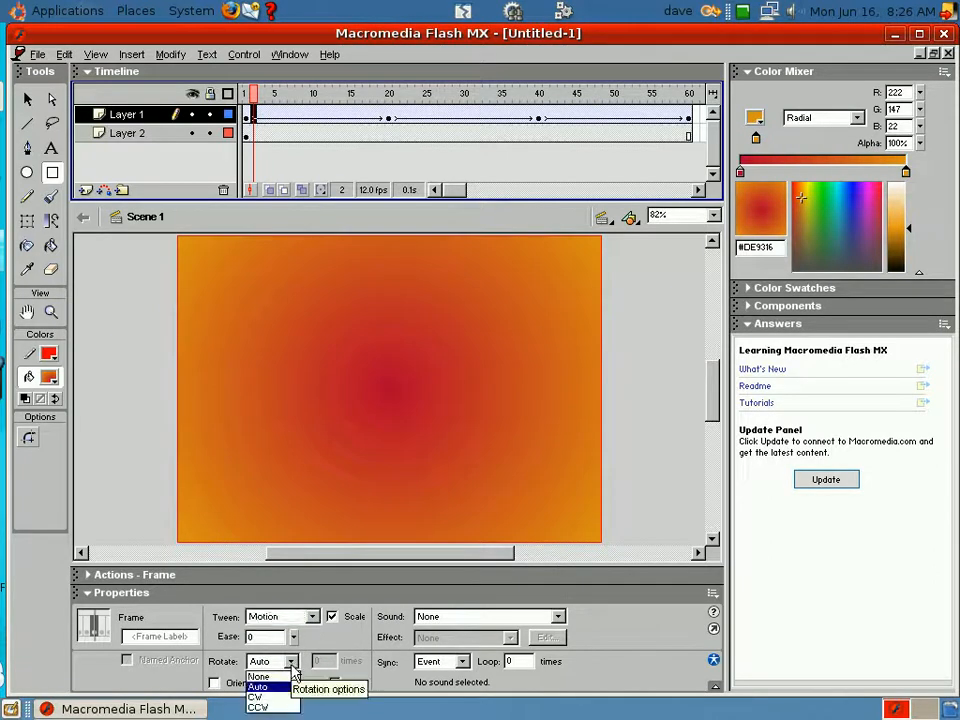
pyautogui.click(258, 697)
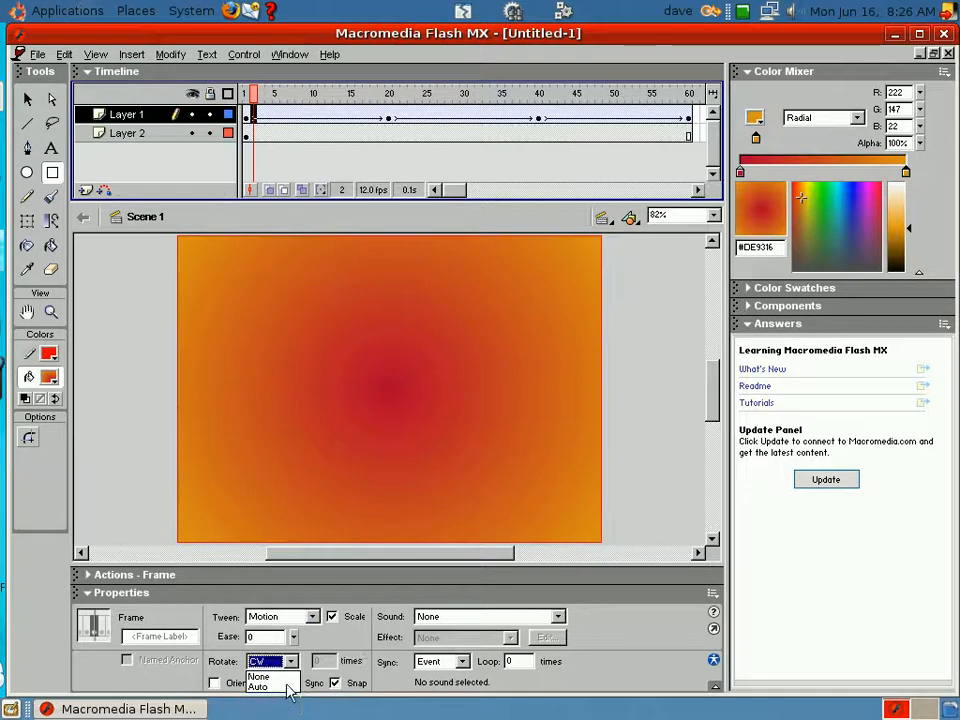
pyautogui.click(259, 677)
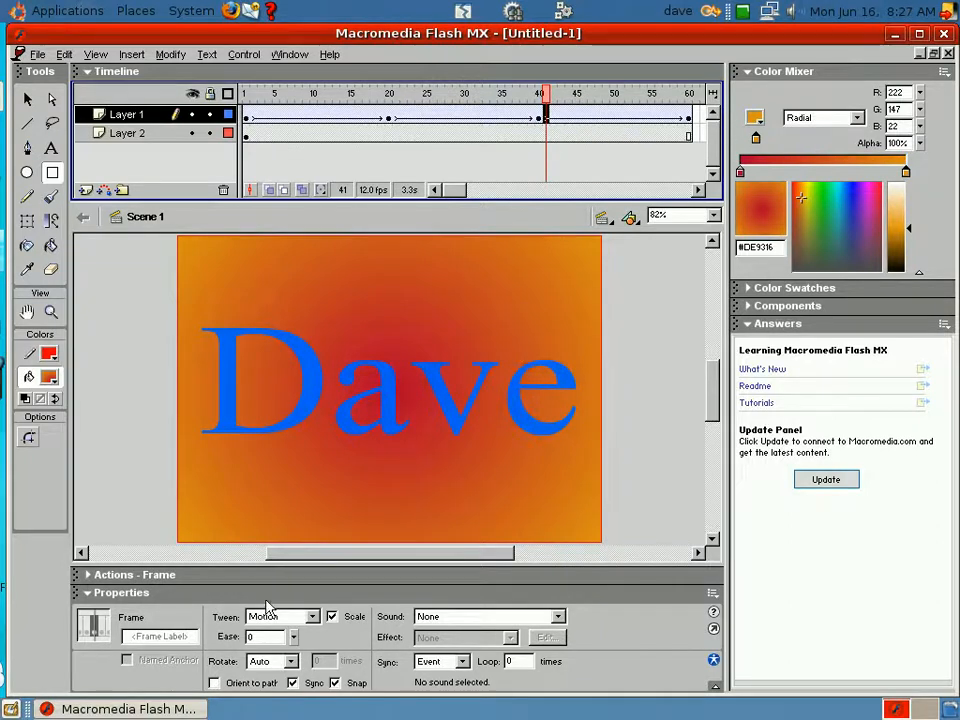
# Make the last tween rotate counter-clockwise and preview the animation to frame 60.
pyautogui.click(290, 661)
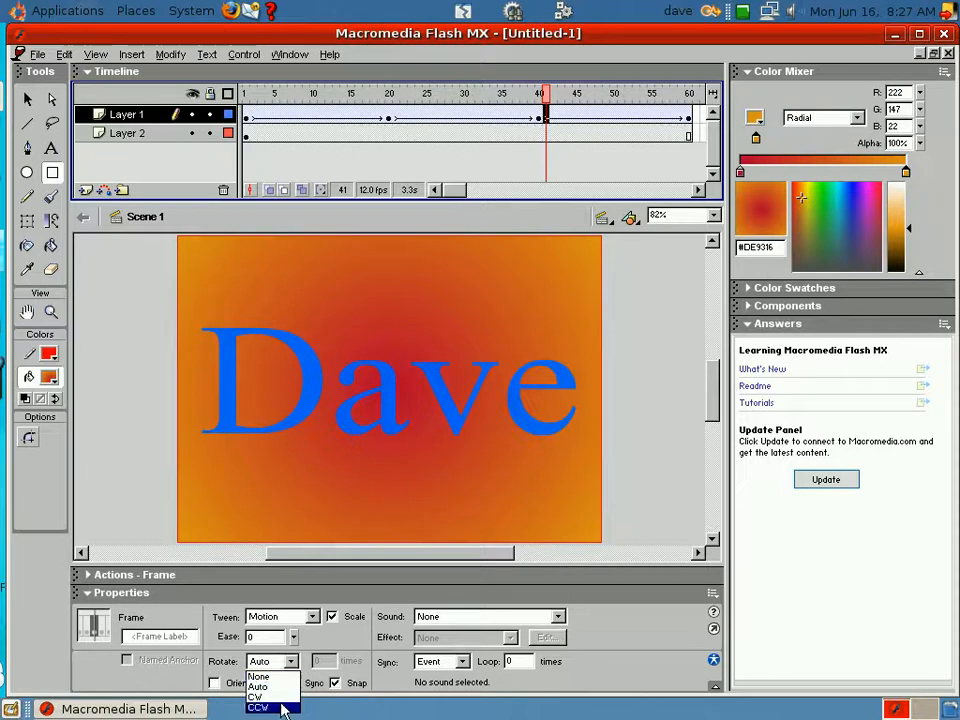
pyautogui.click(258, 707)
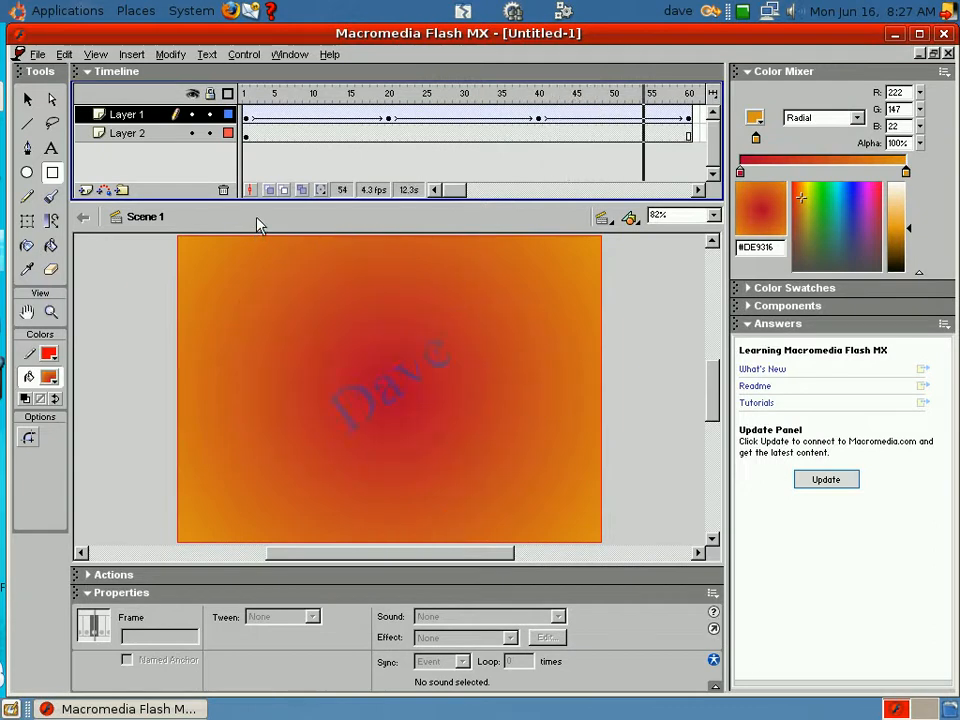
pyautogui.click(688, 93)
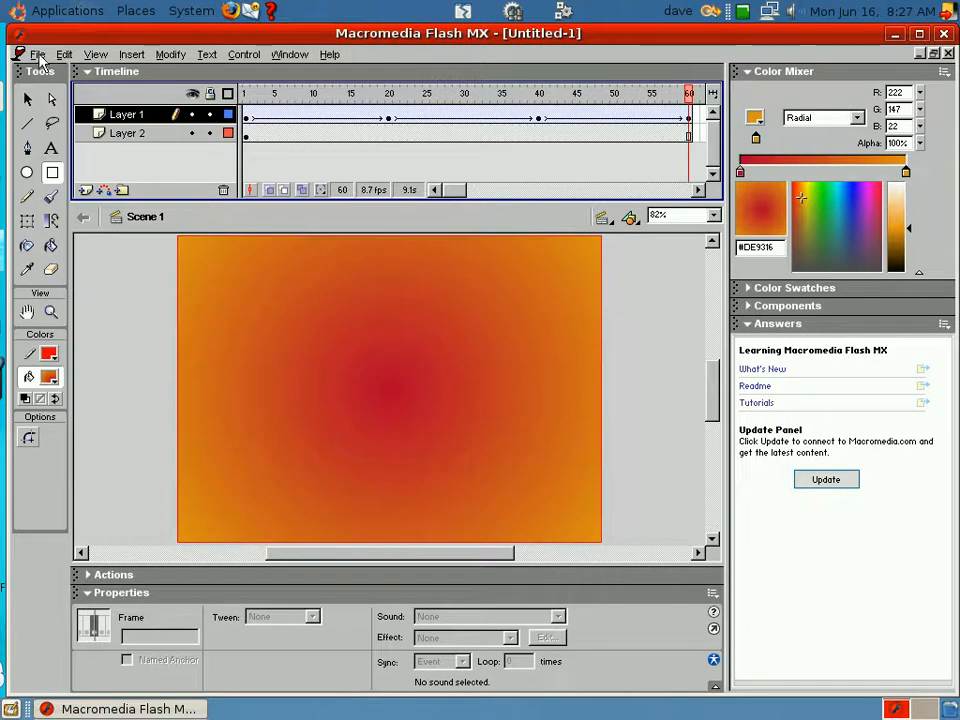
# Start exporting the movie with Animated GIF as the file format.
pyautogui.click(37, 54)
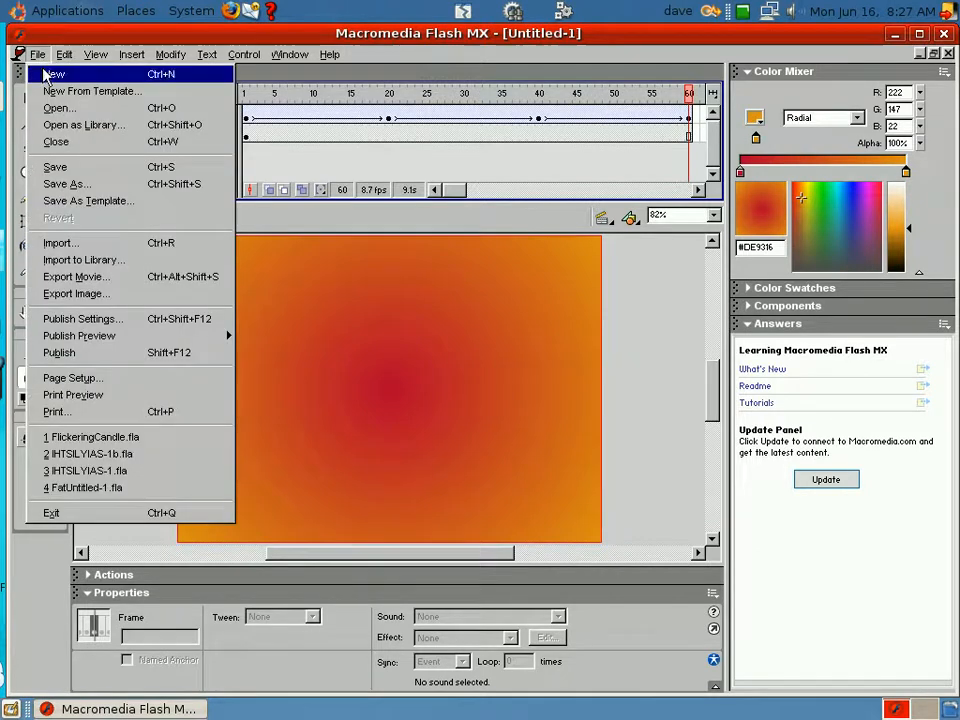
pyautogui.moveTo(58, 242)
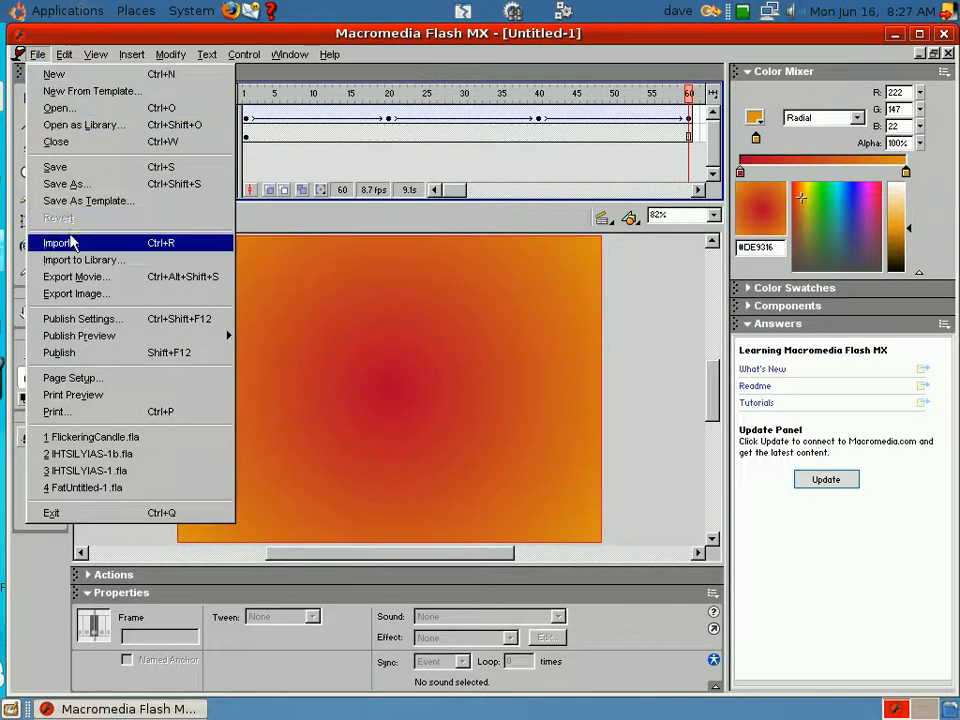
pyautogui.moveTo(75, 276)
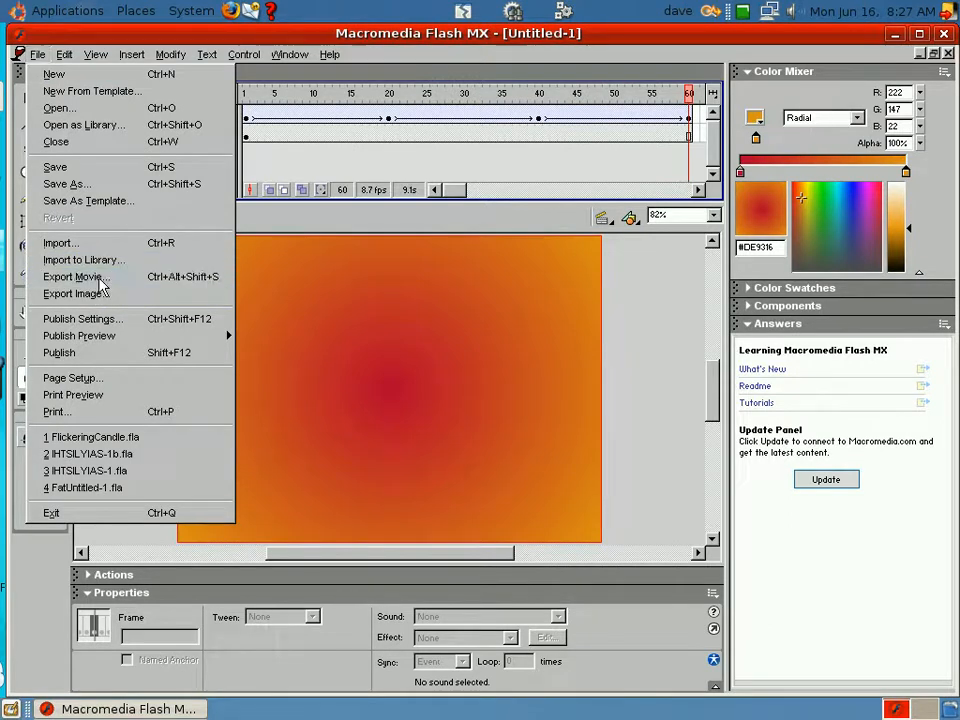
pyautogui.click(75, 276)
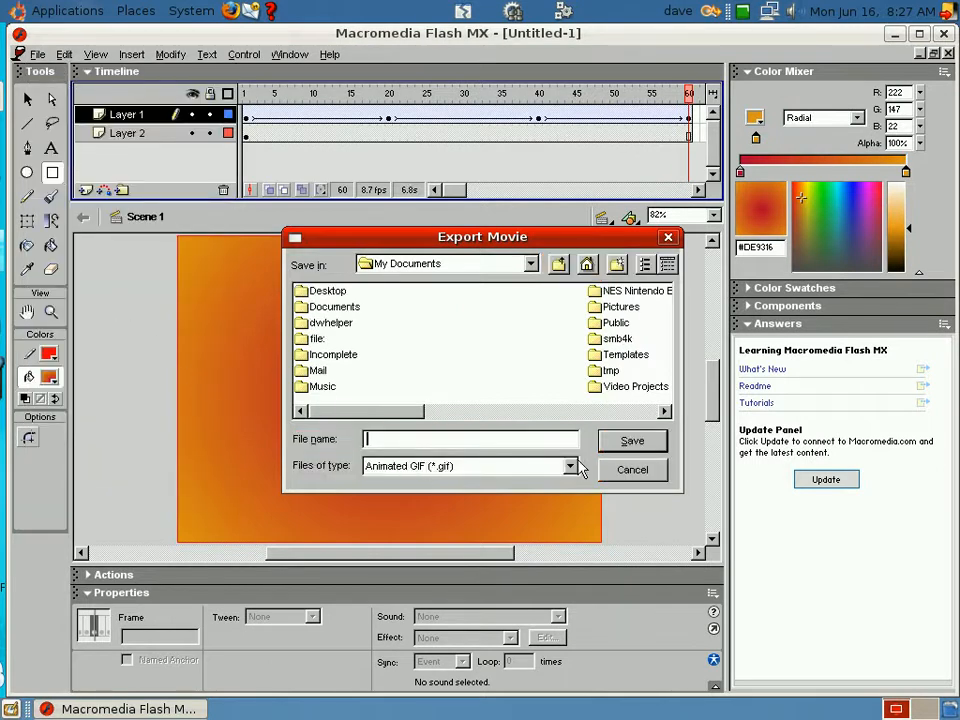
pyautogui.click(570, 465)
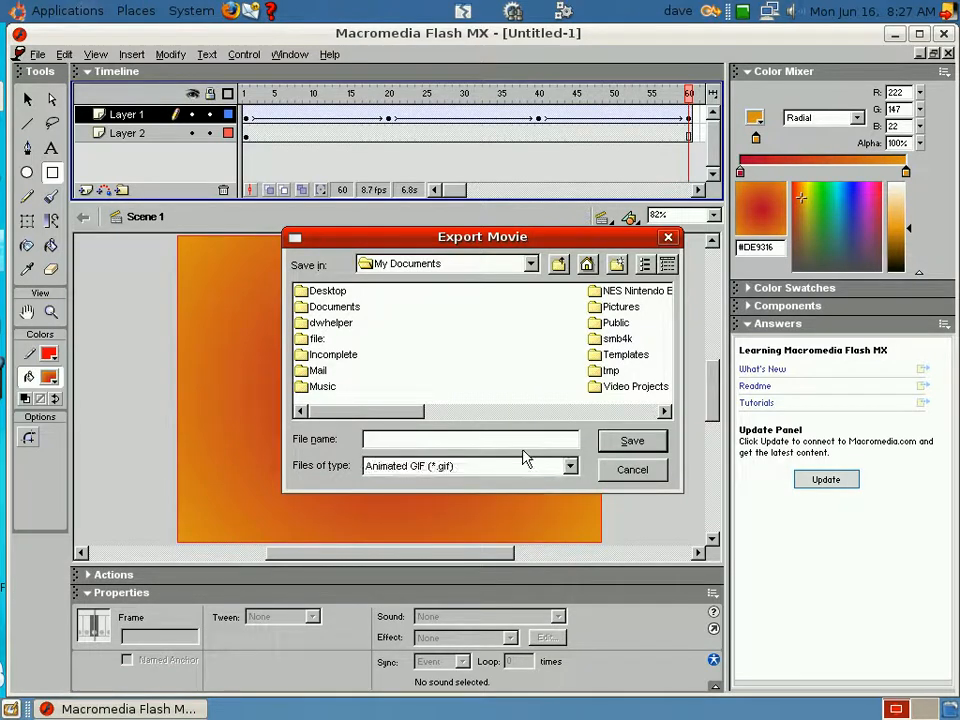
# Name the export DaveRotating and save it to the Desktop.
pyautogui.write('Dave')
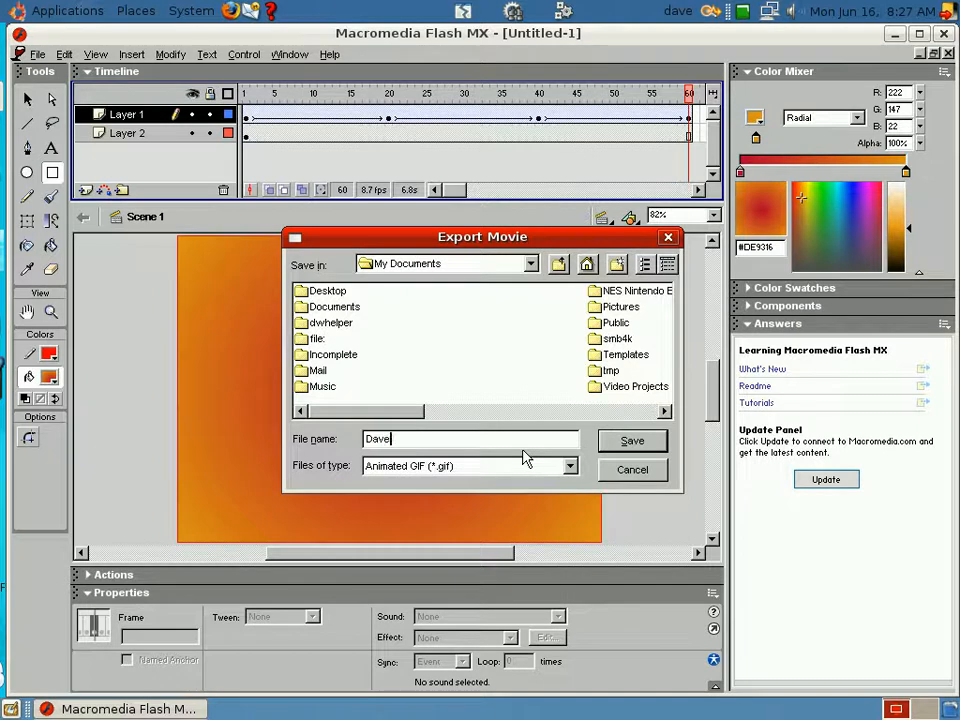
pyautogui.write('R')
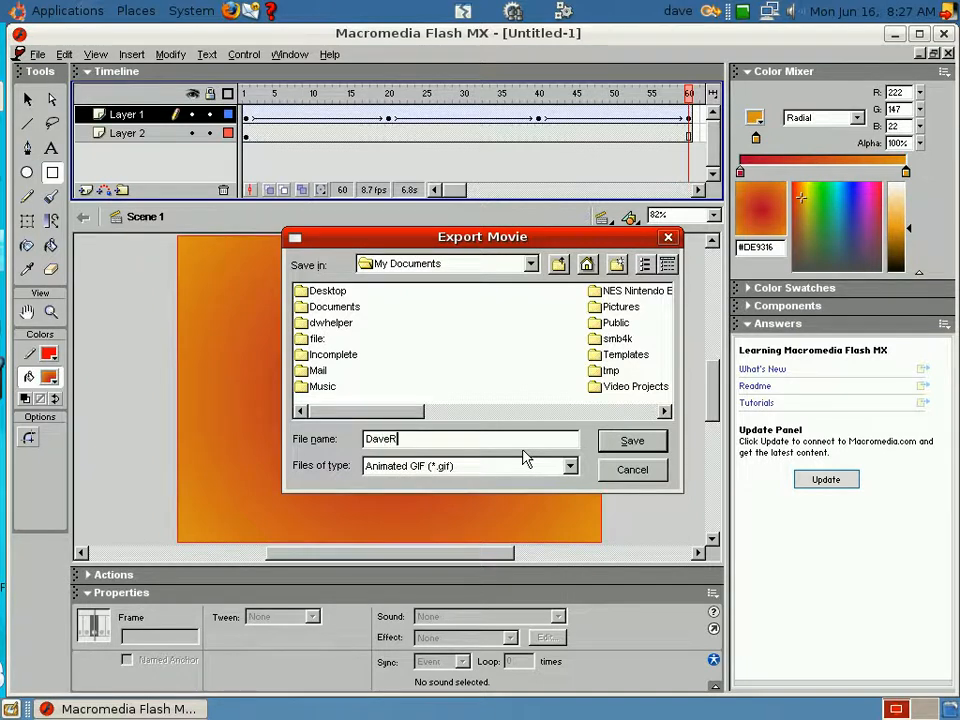
pyautogui.write('o')
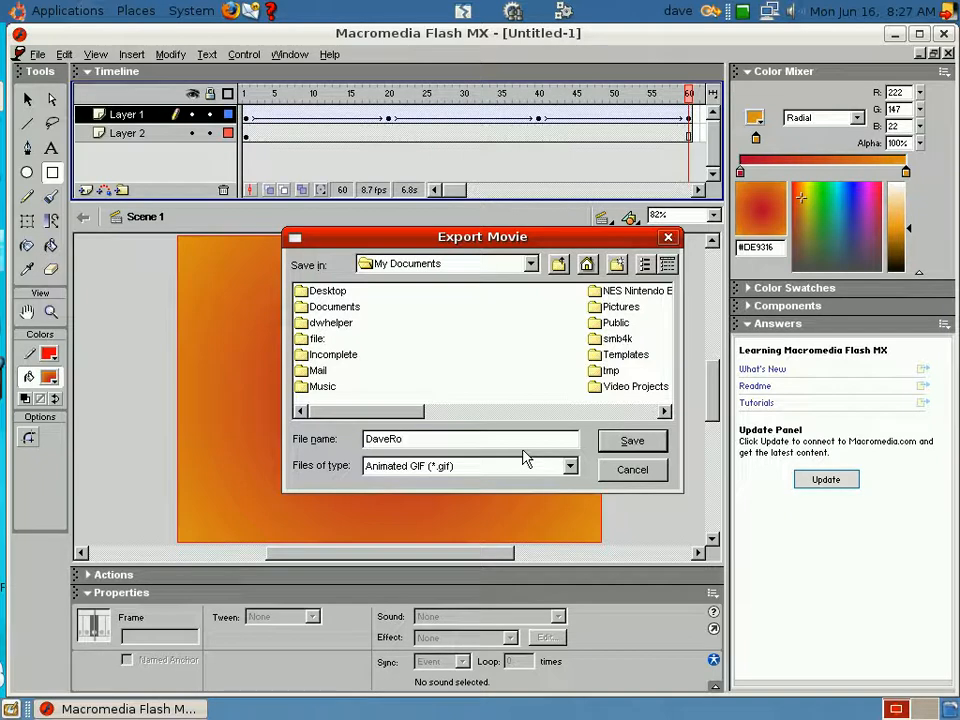
pyautogui.write('ta')
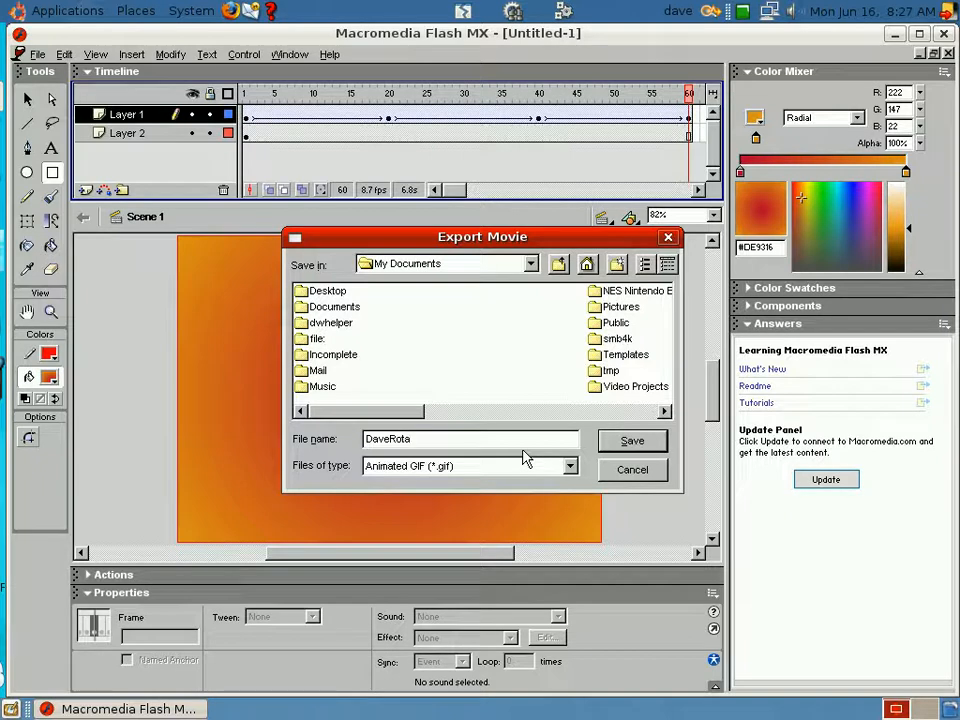
pyautogui.write('ting')
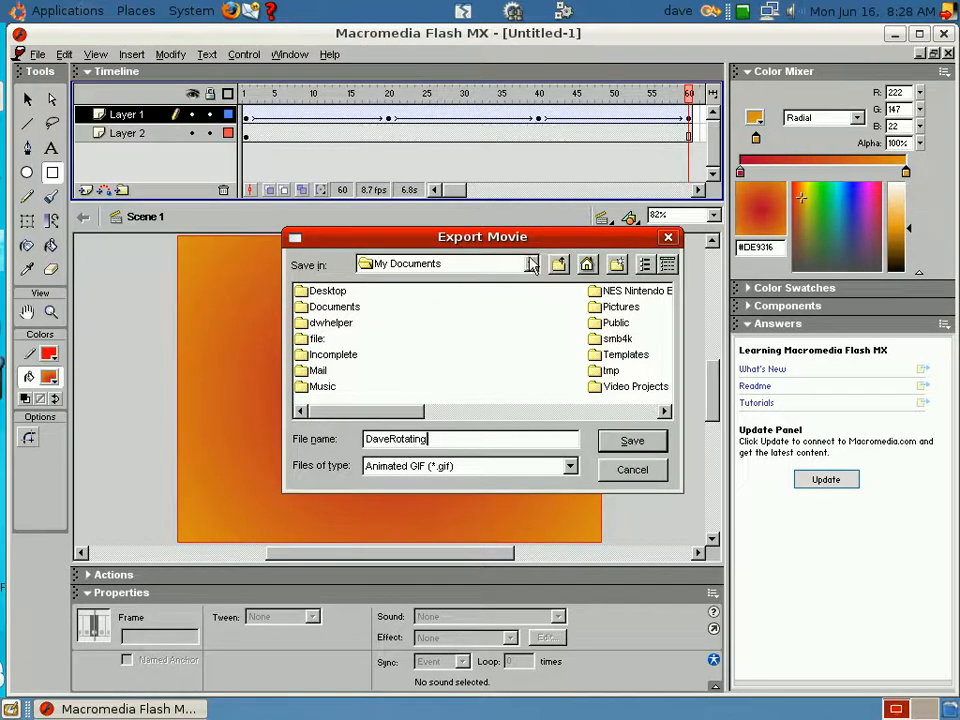
pyautogui.click(531, 263)
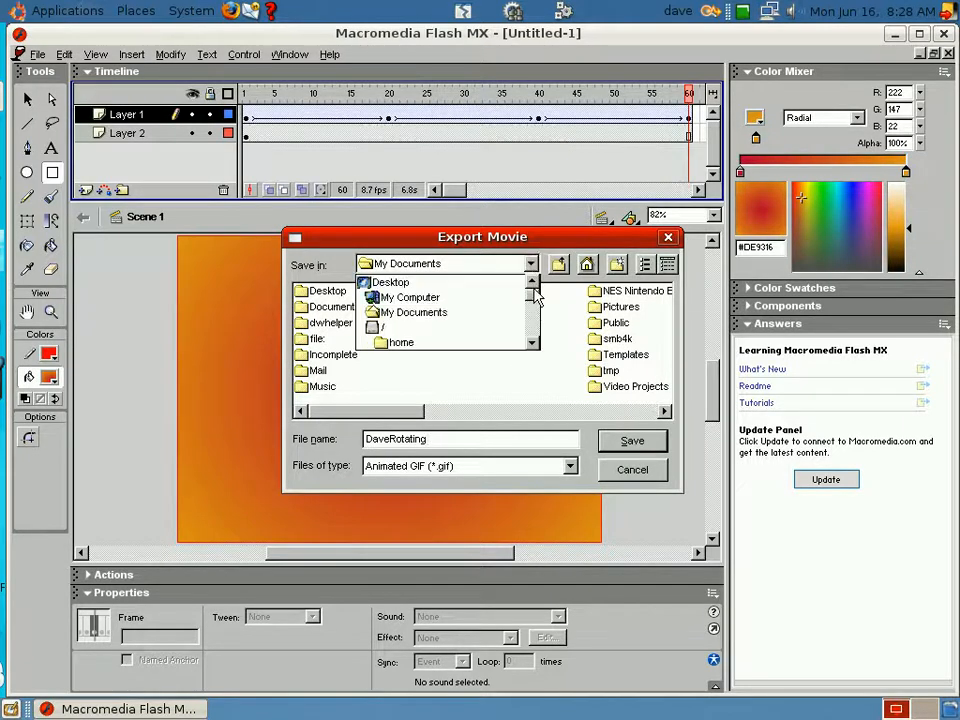
pyautogui.click(390, 281)
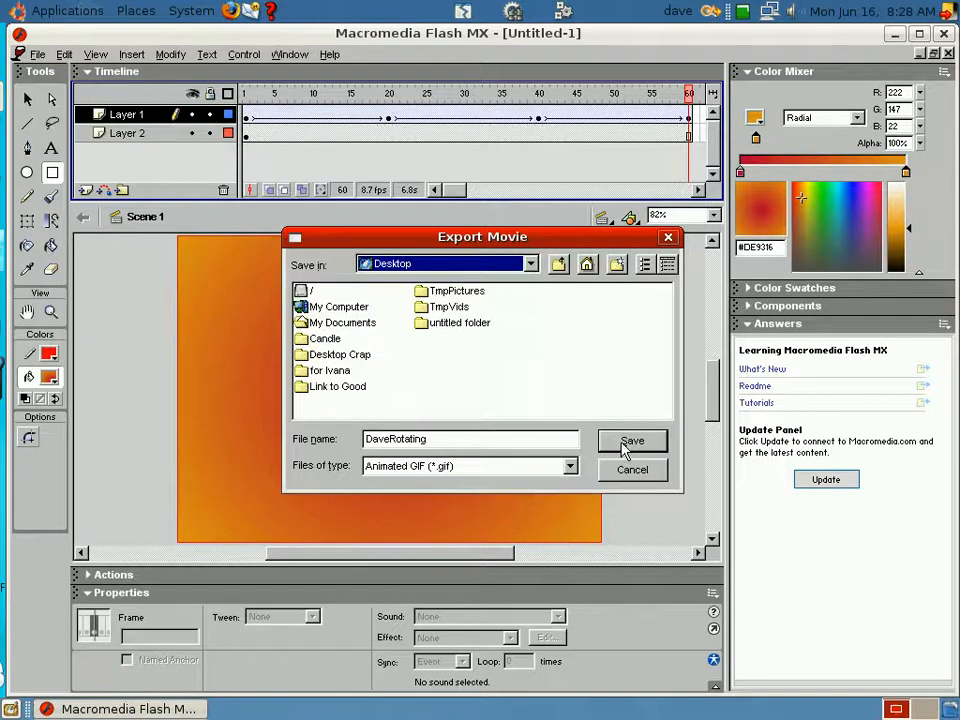
pyautogui.click(632, 441)
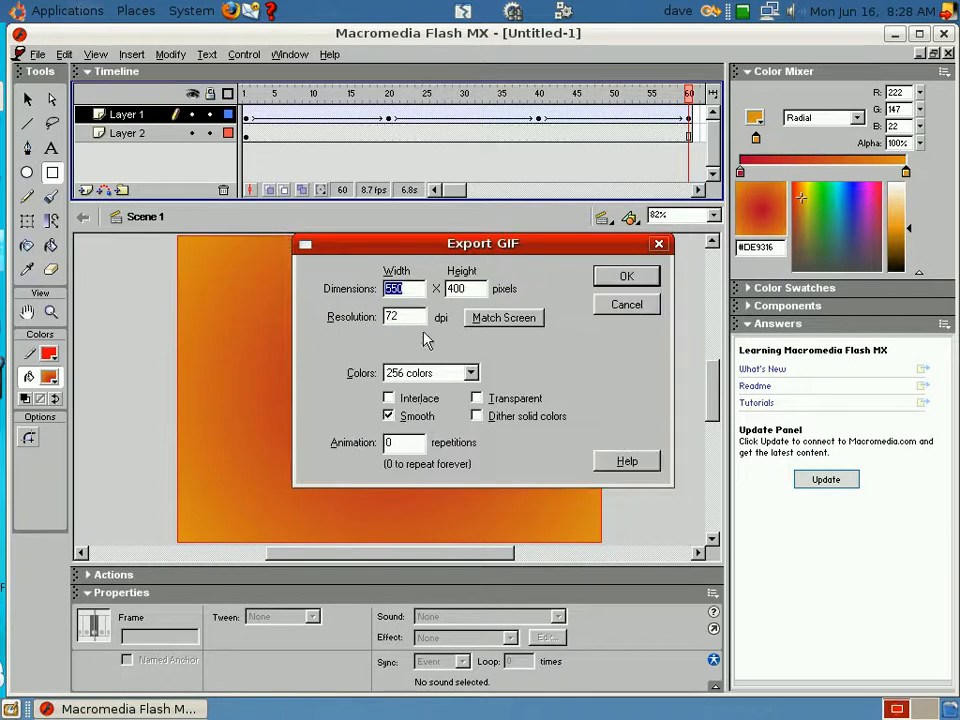
pyautogui.moveTo(421, 335)
pyautogui.write('200')
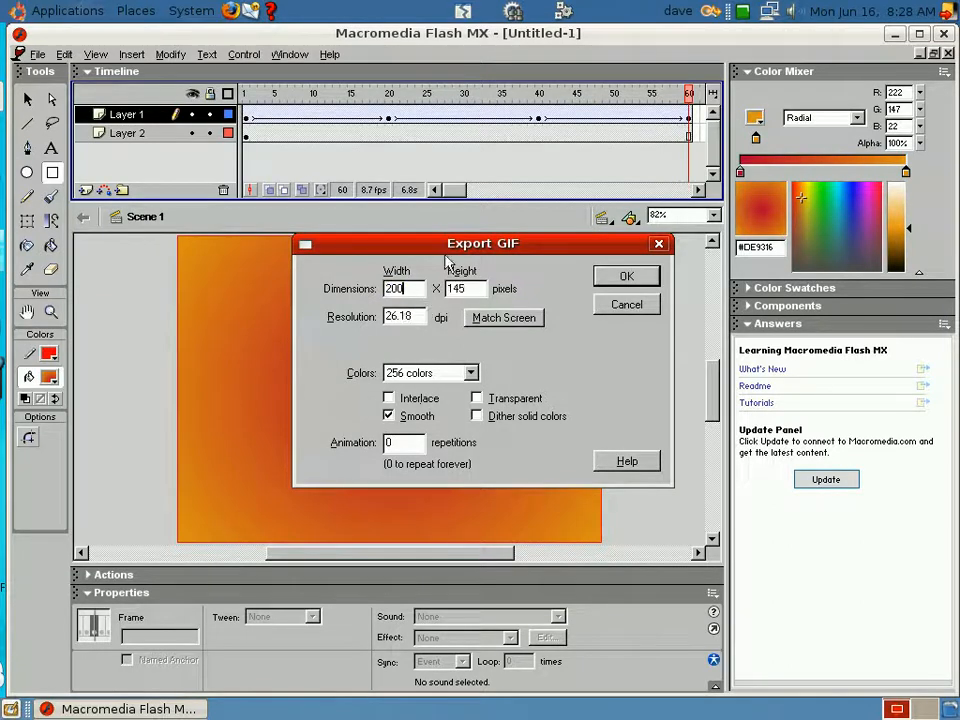
pyautogui.moveTo(435, 293)
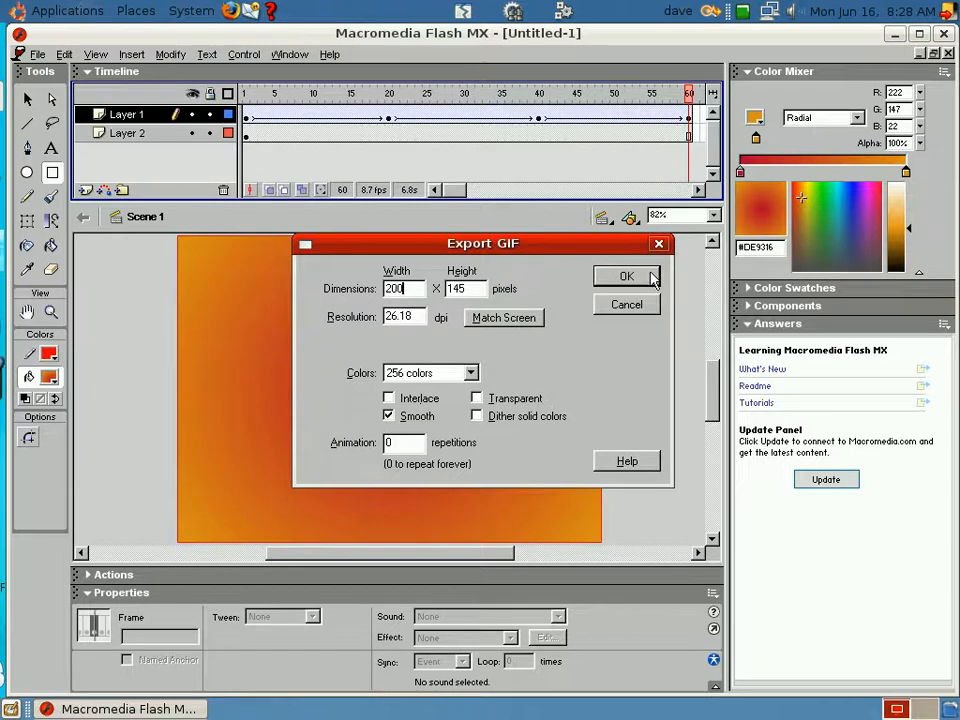
# Confirm the GIF export settings at 200 × 145 pixels.
pyautogui.click(626, 276)
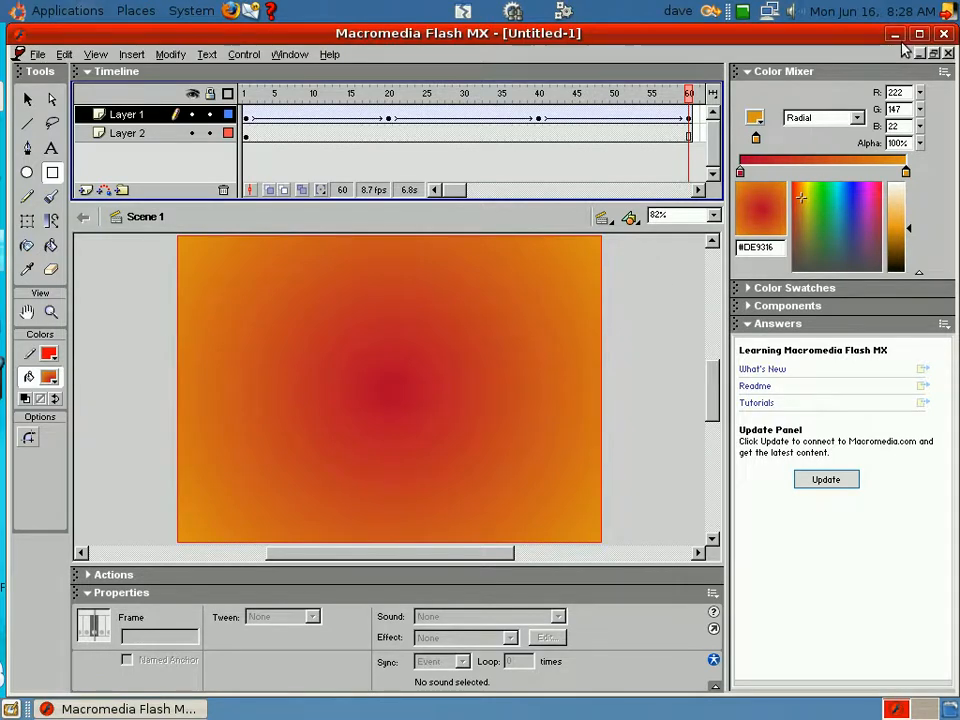
# Minimize Flash and open DaveRotating.gif from the desktop in gThumb's viewer.
pyautogui.click(893, 33)
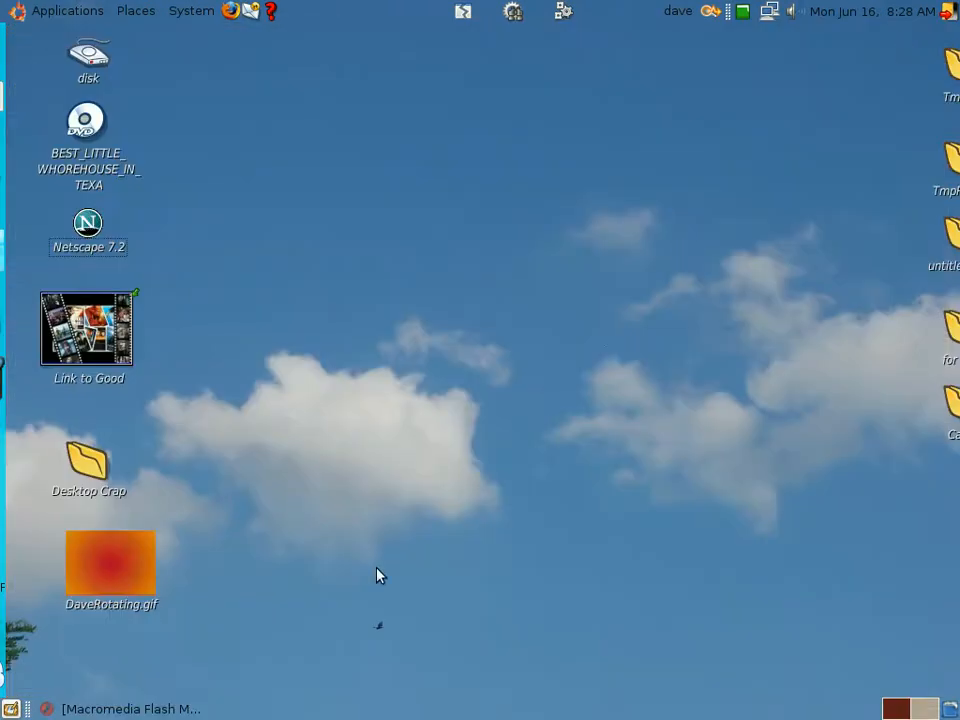
pyautogui.doubleClick(111, 560)
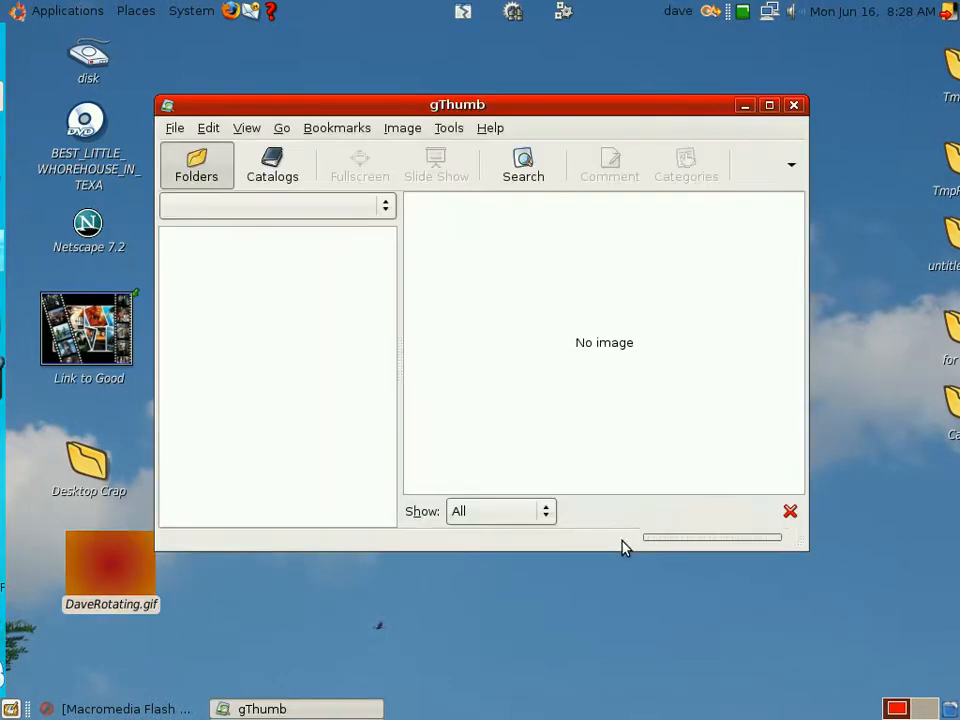
pyautogui.doubleClick(111, 565)
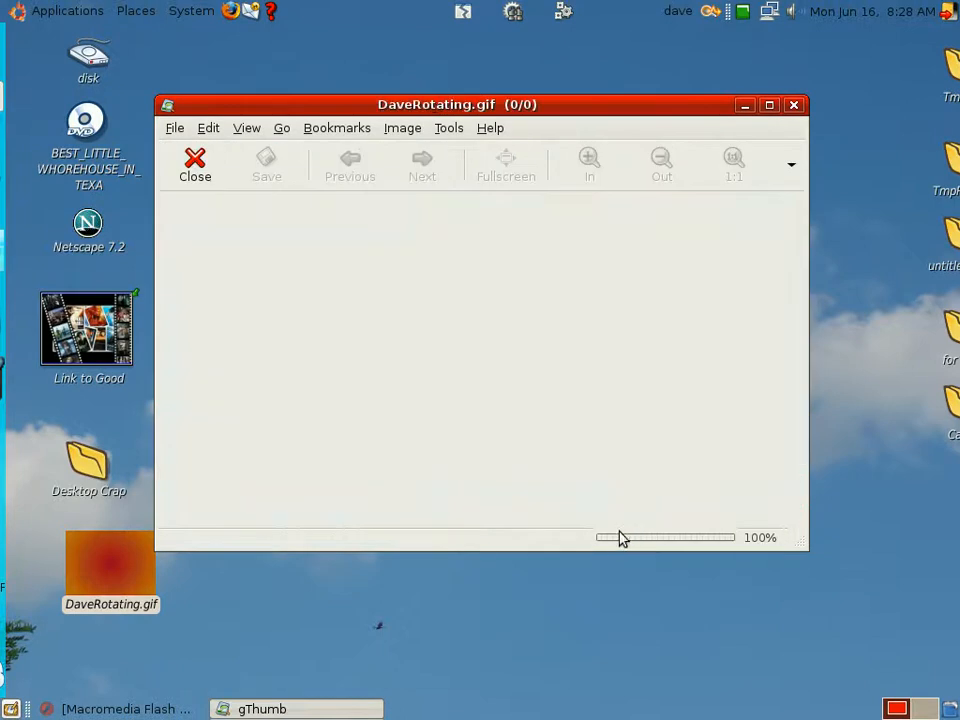